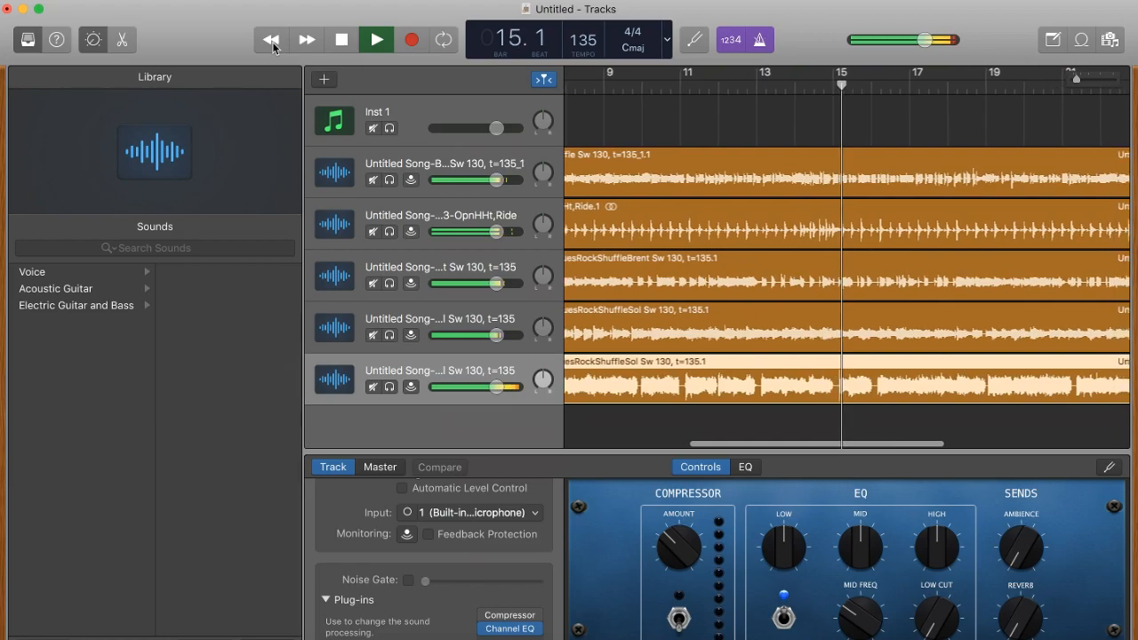
- Play back the finished Texas shuffle arrangement as a preview of the result
click(378, 39)
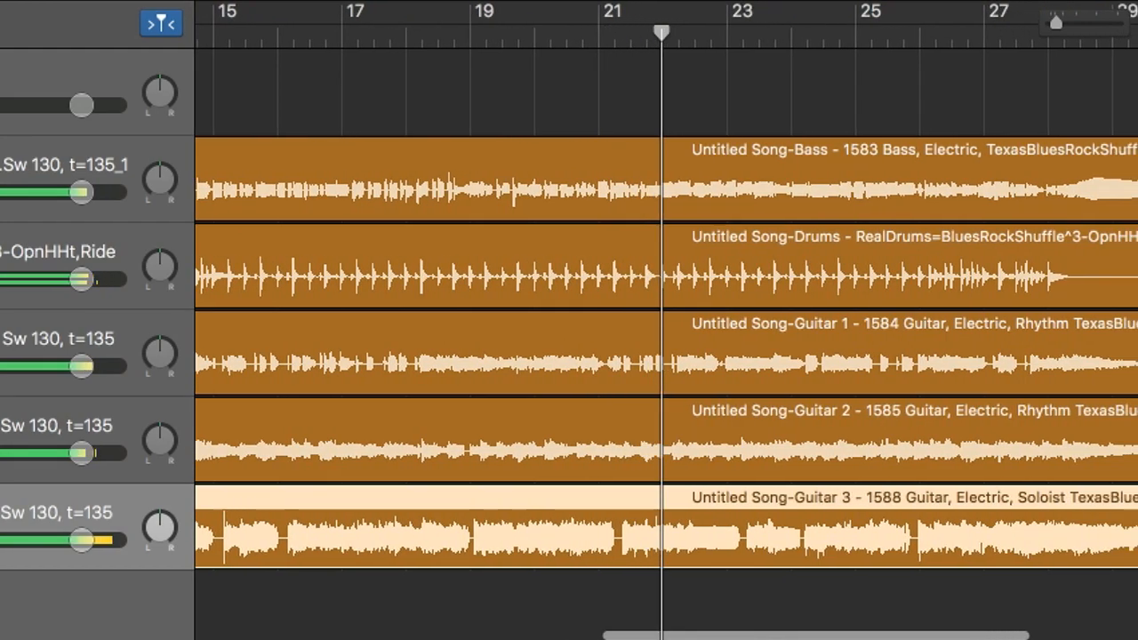
scroll(right, 3)
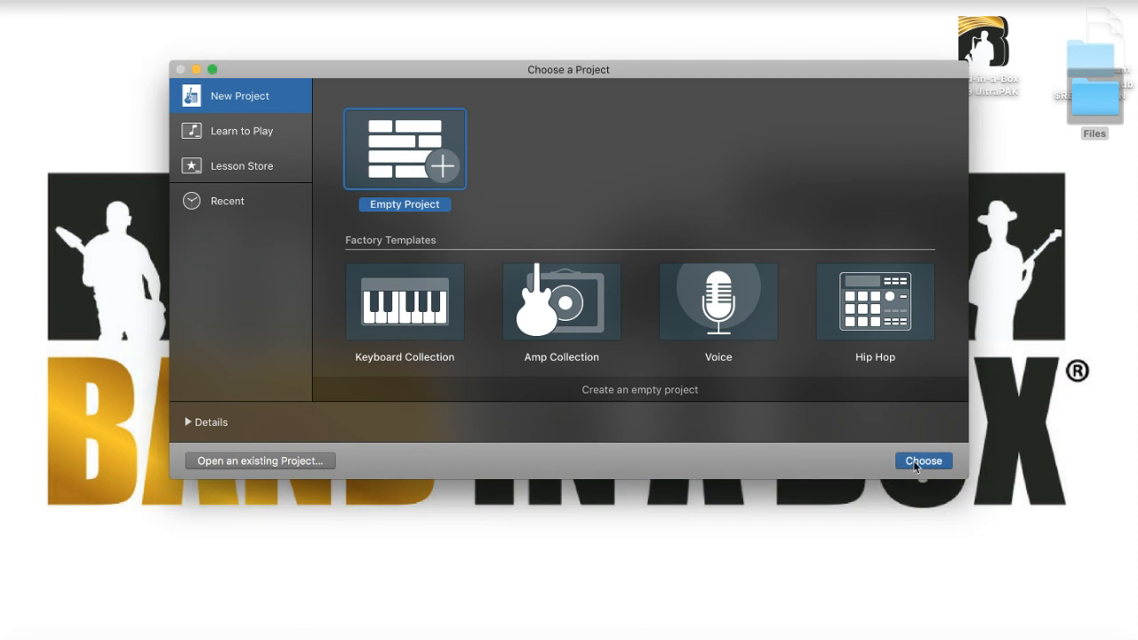
- Start a new Empty Project and create a single Software Instrument track
click(923, 461)
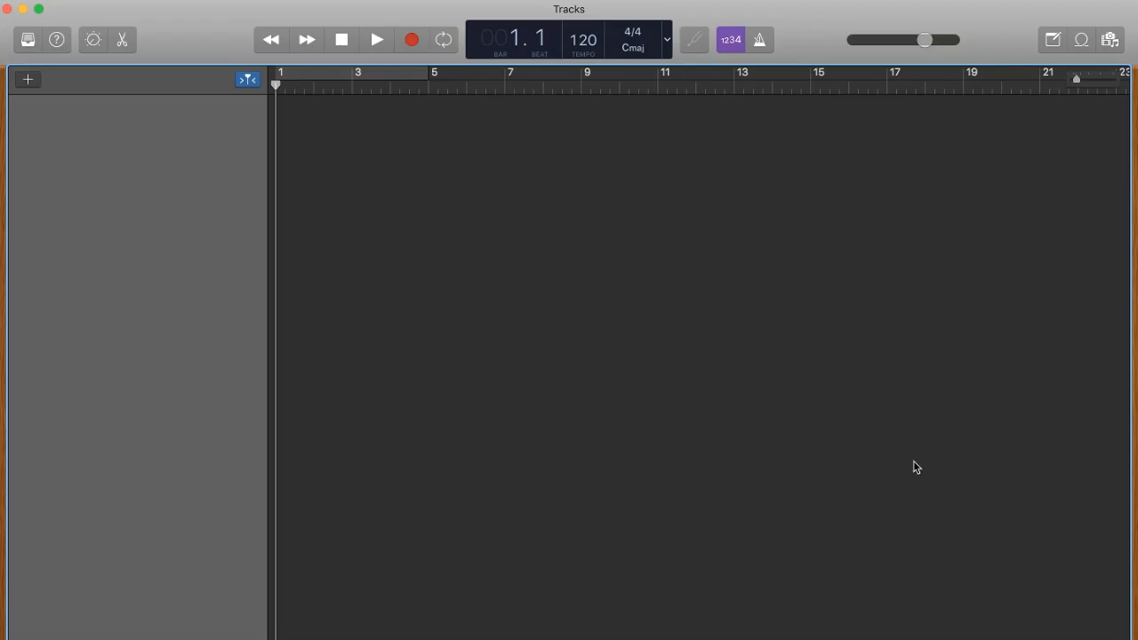
click(28, 78)
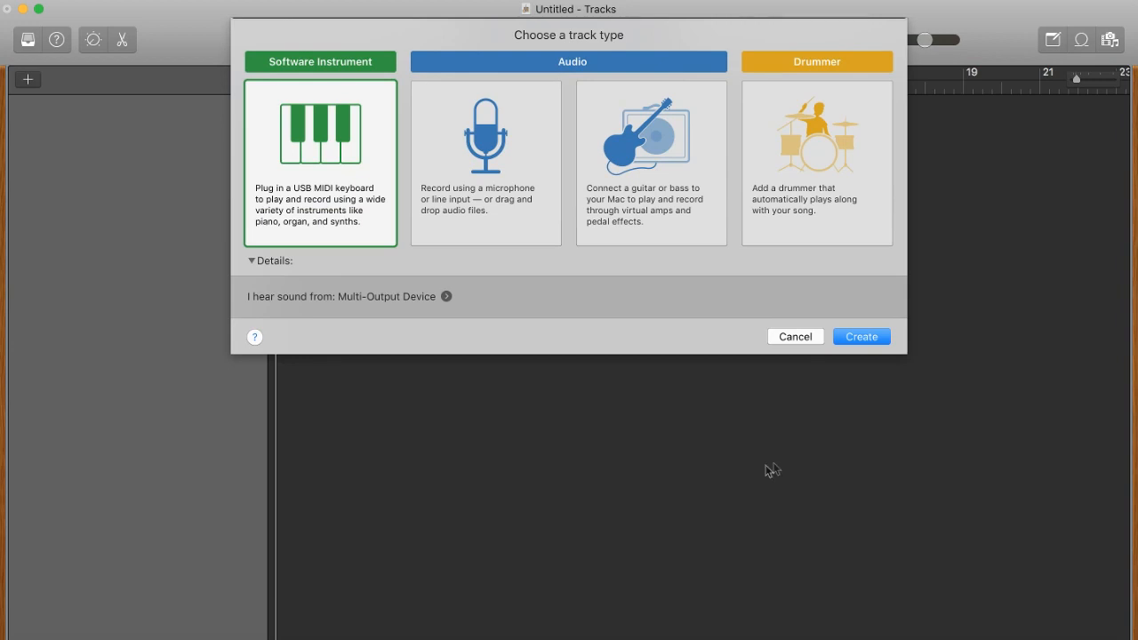
mouse_move(306, 158)
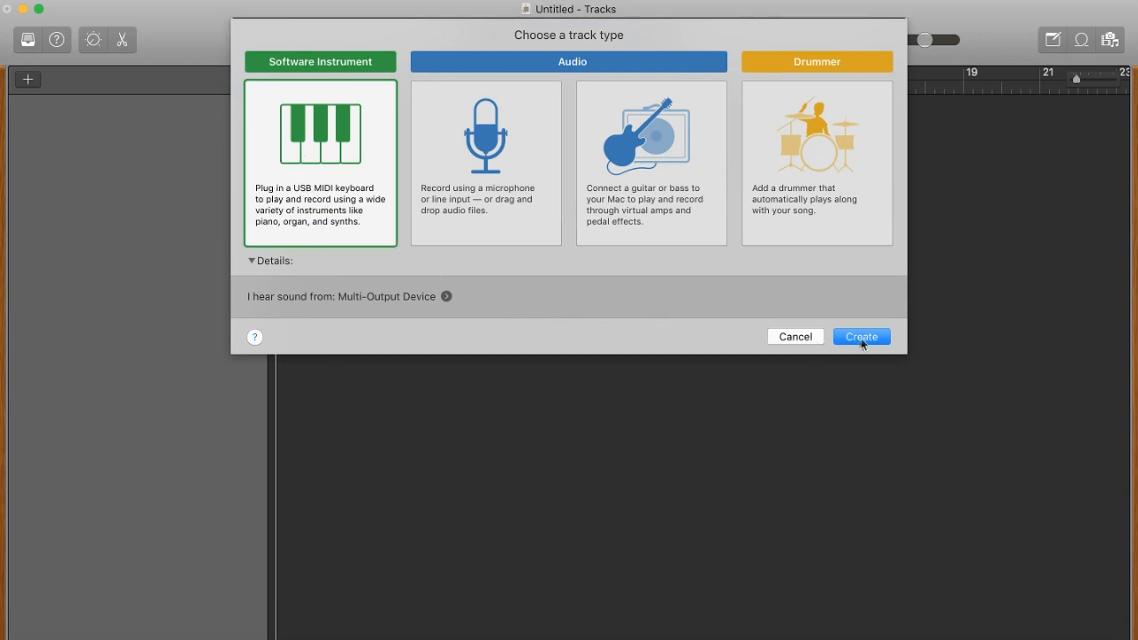
click(861, 336)
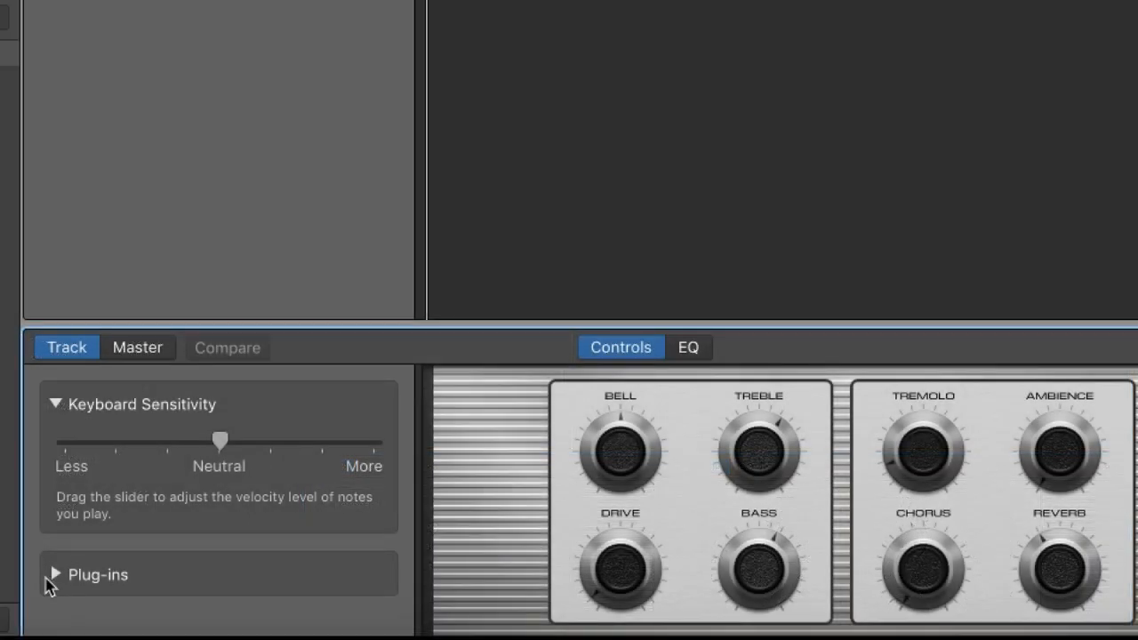
- Expand the track's Plug-ins settings to load the Band-in-a-Box DAW plugin
click(53, 574)
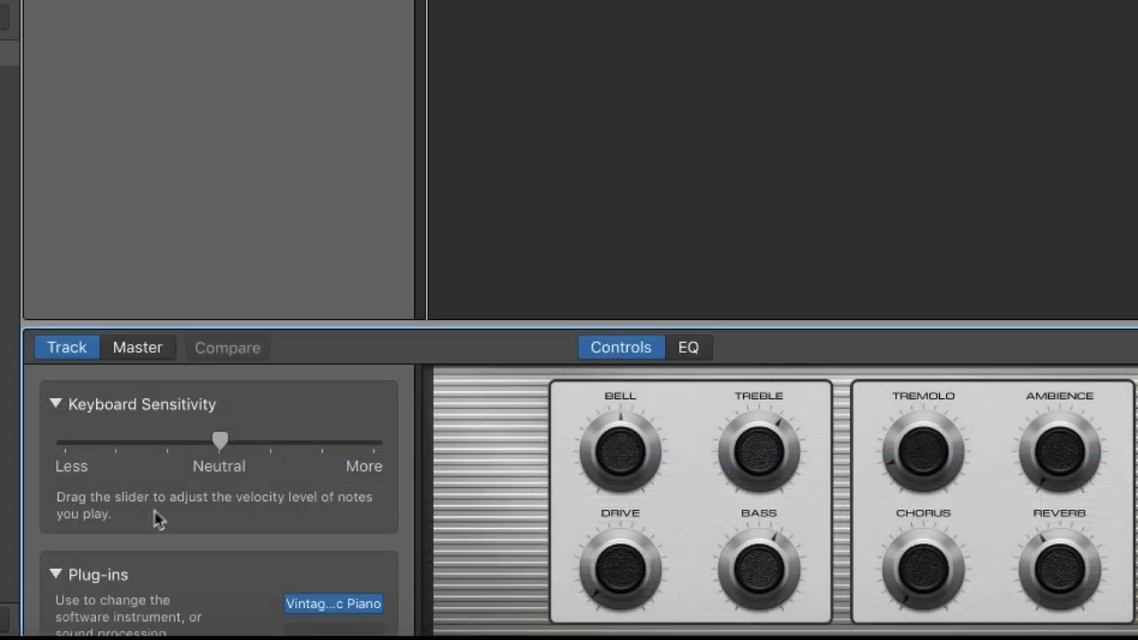
scroll(down, 3)
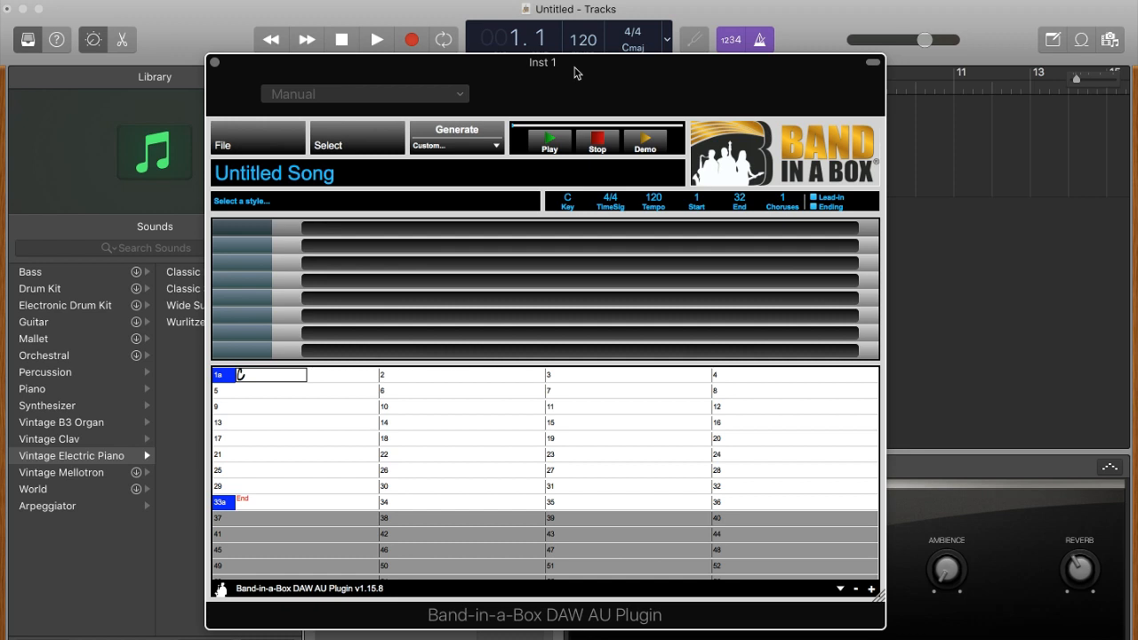
mouse_move(693, 108)
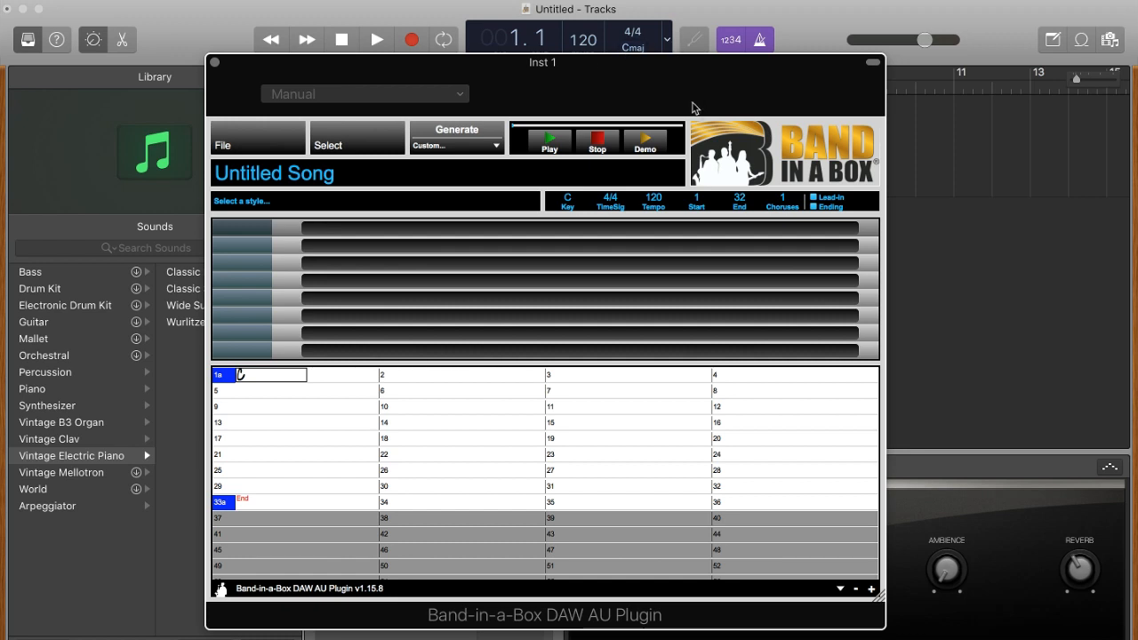
- Set the song key to E and the chorus end to bar 12 for the E7/A7/B7 blues
click(565, 203)
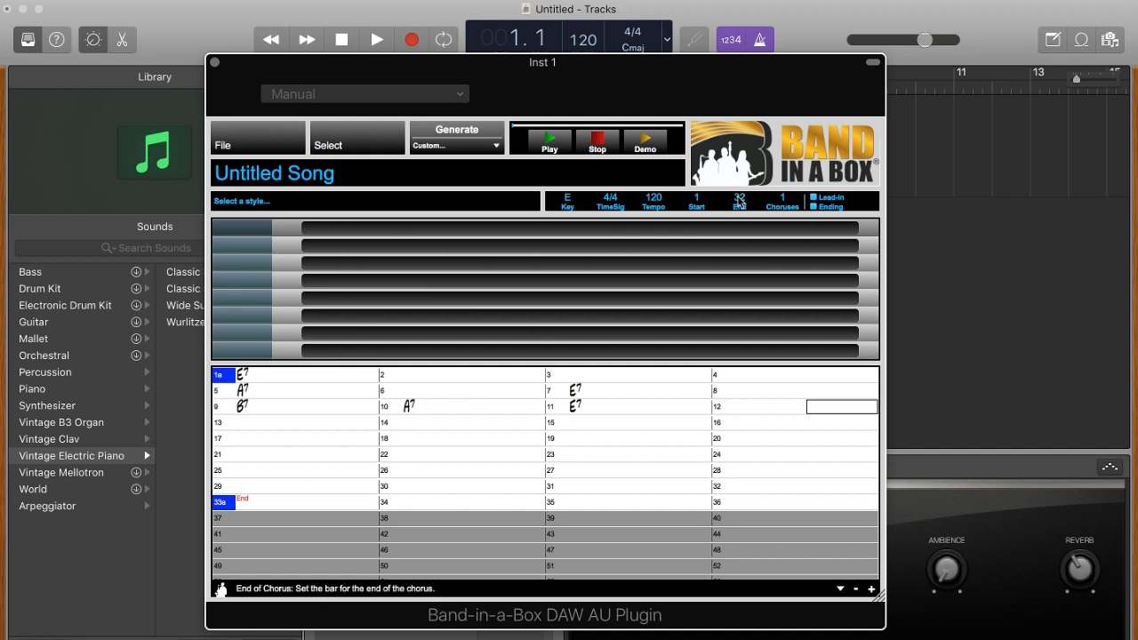
click(740, 203)
text(12)
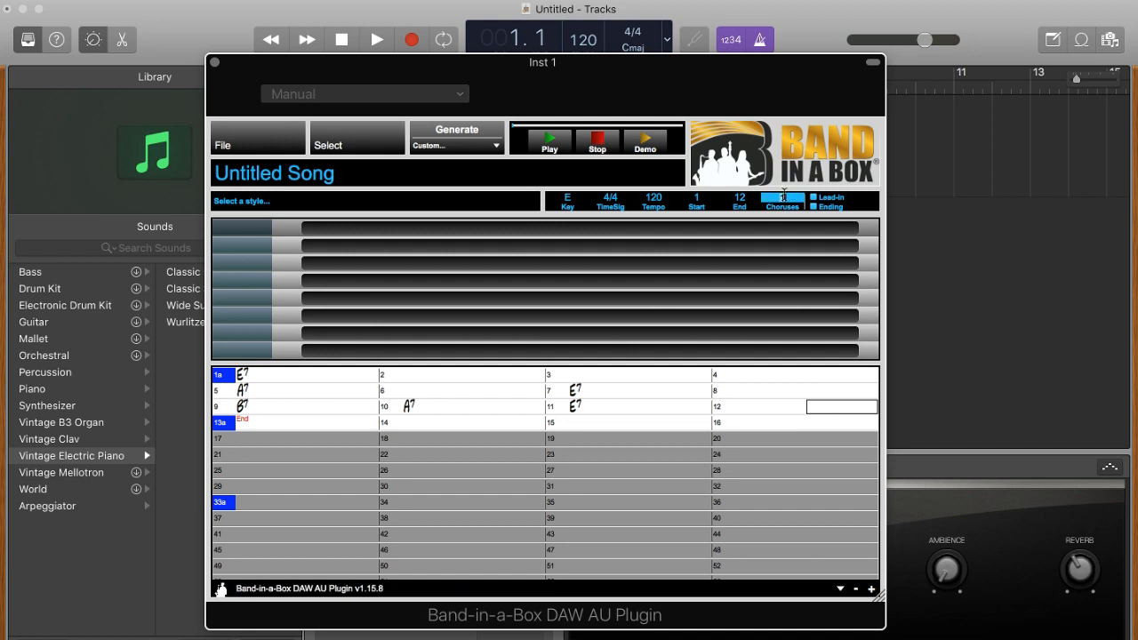
- Bring up the StylePicker via Select > Select A Style and browse its list
click(783, 198)
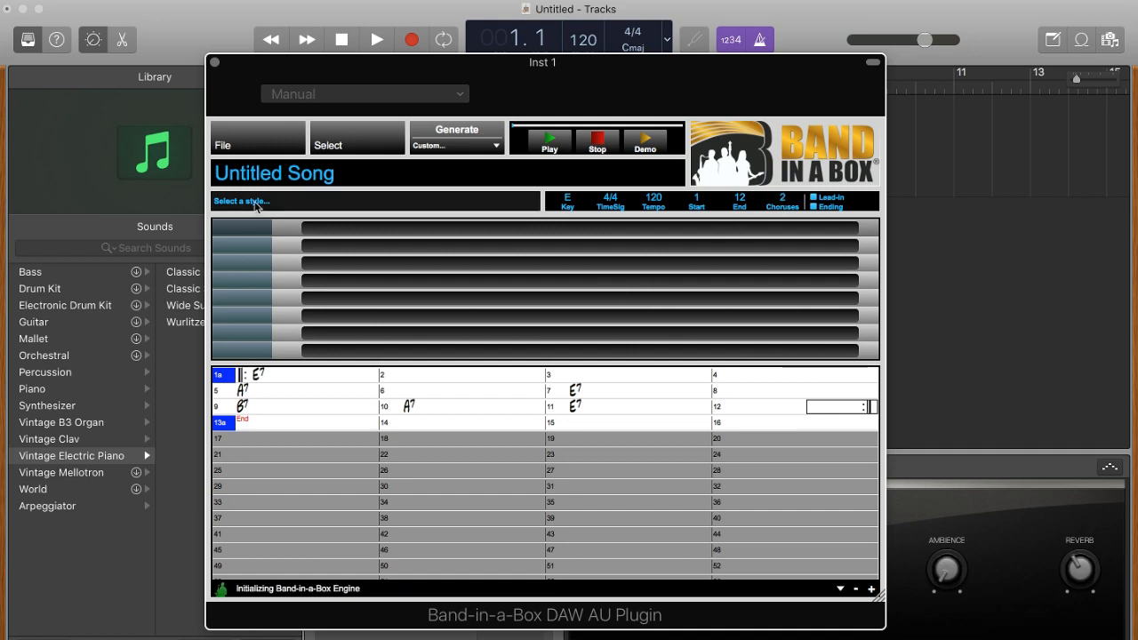
click(327, 146)
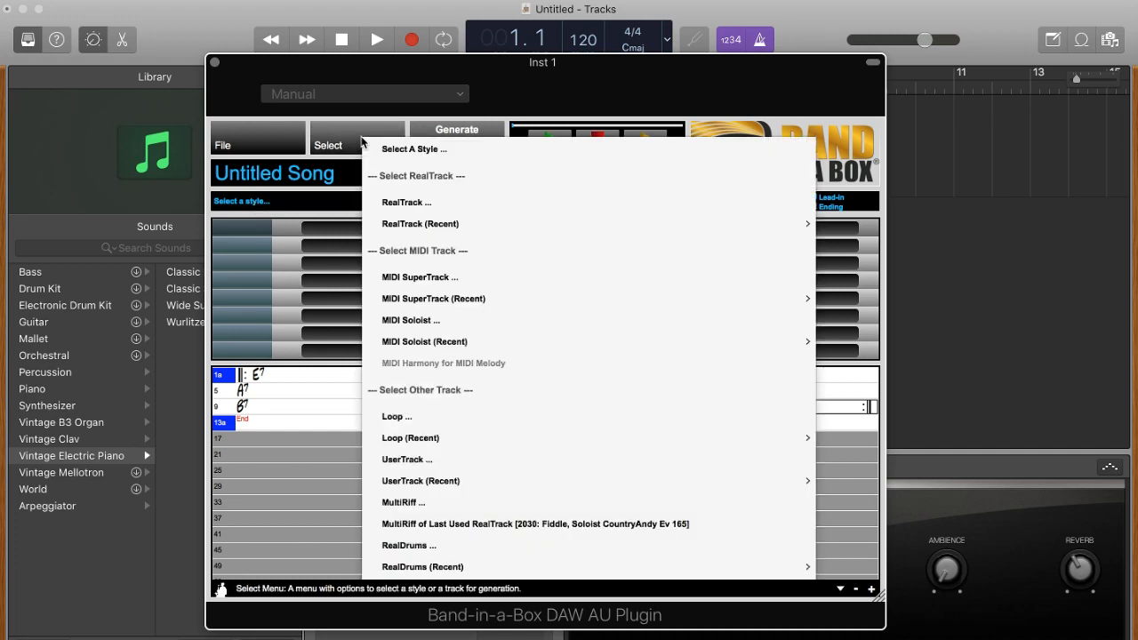
click(413, 150)
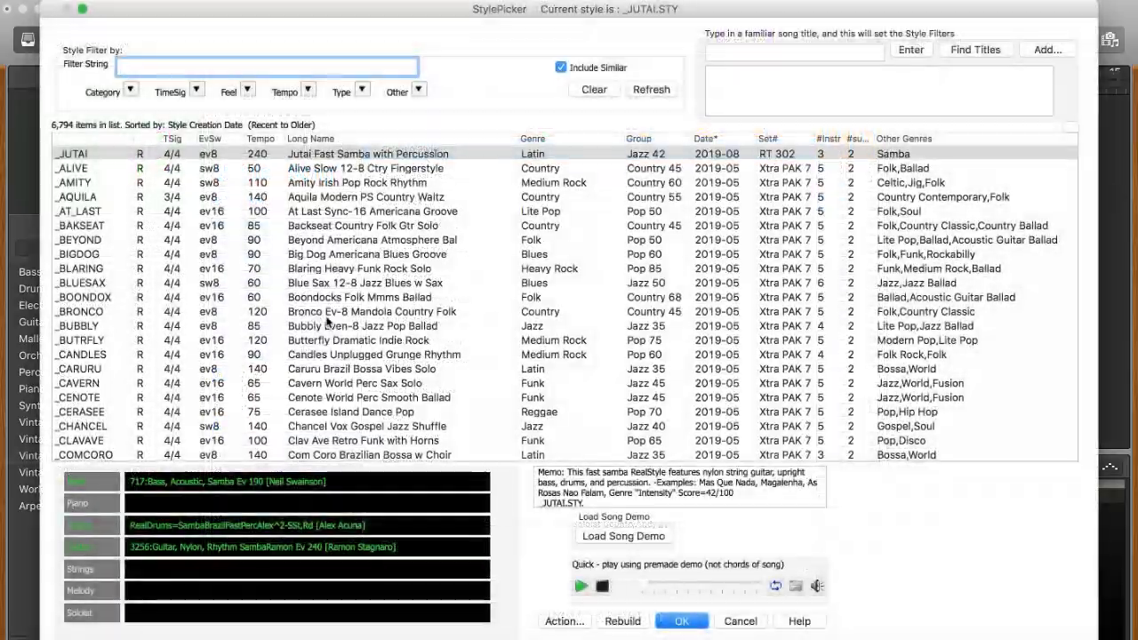
scroll(down, 3)
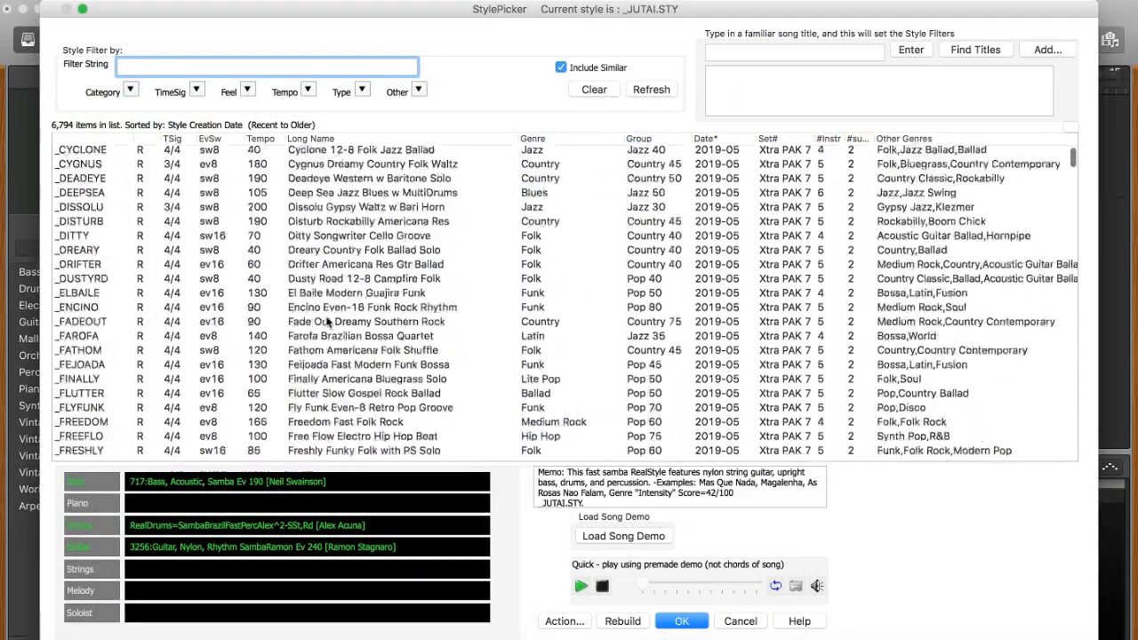
scroll(down, 3)
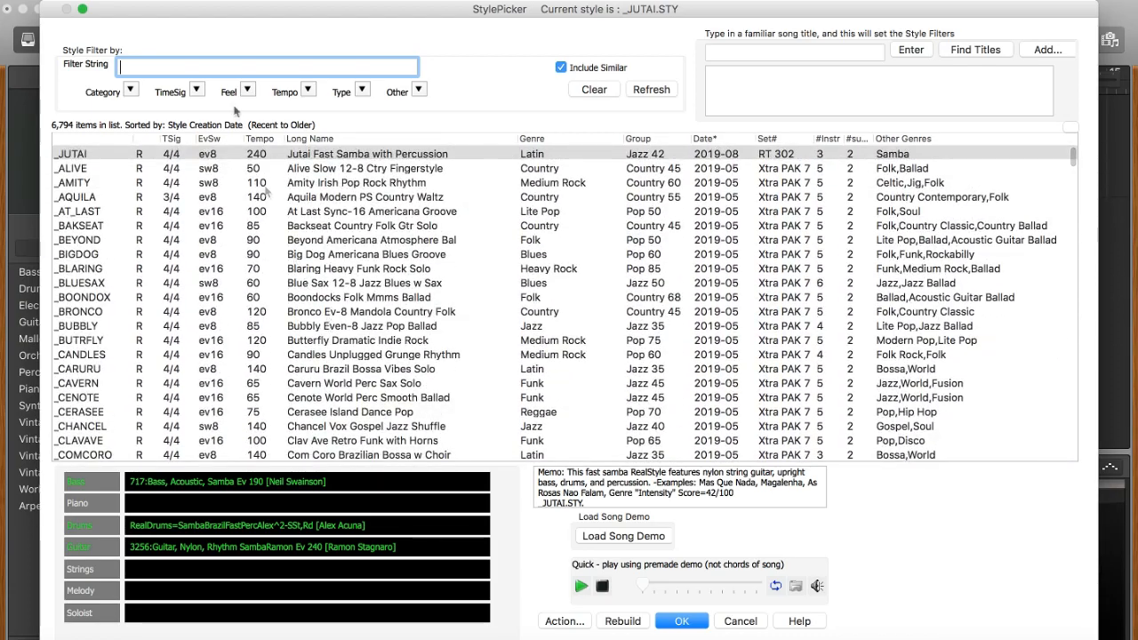
- Filter the styles by 'rock' and audition them, ending on _THRASH1
text(roq)
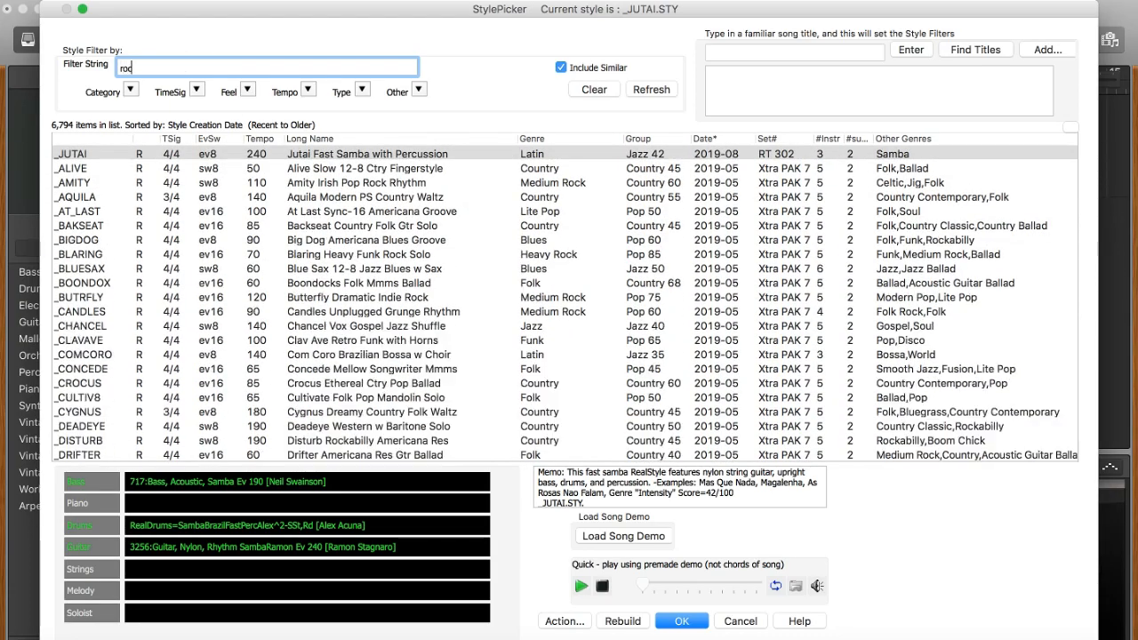
text(rock)
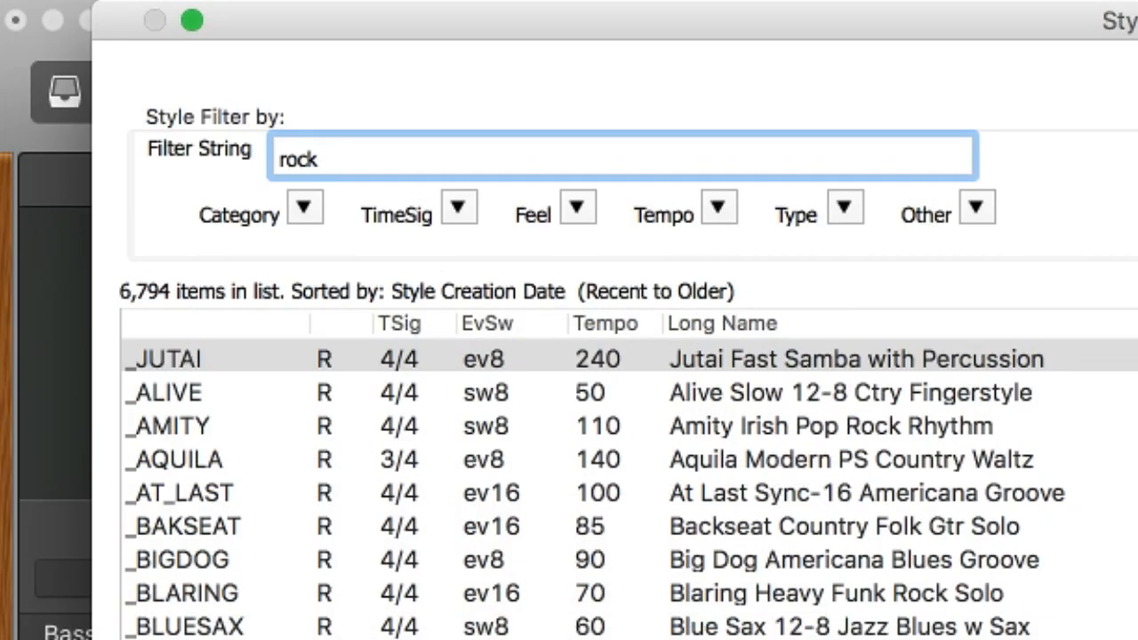
click(317, 158)
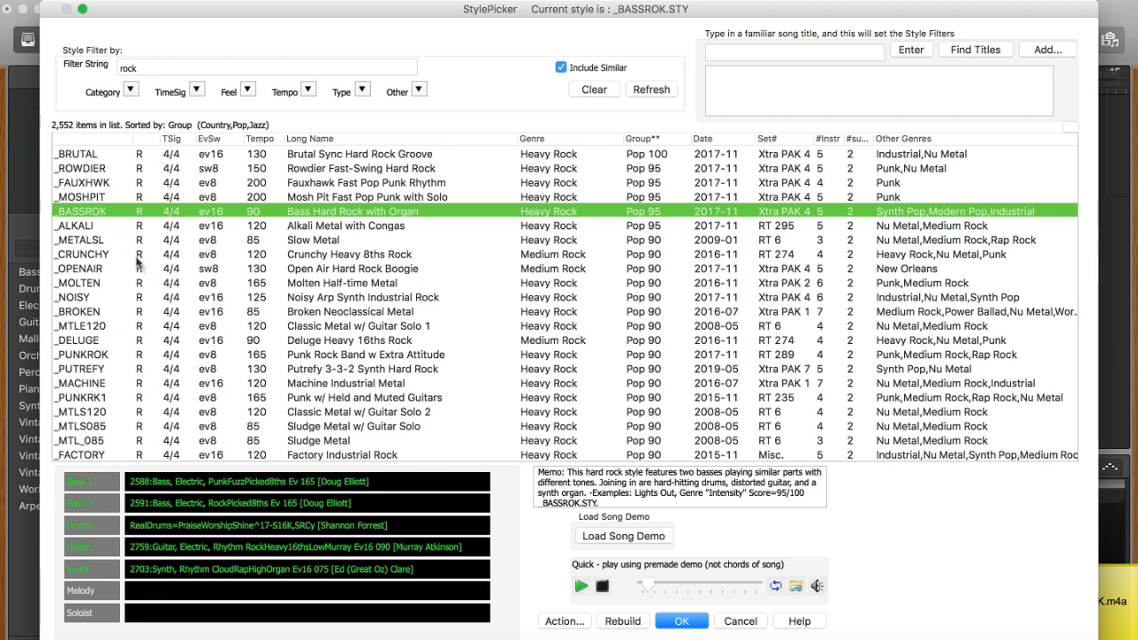
mouse_move(150, 299)
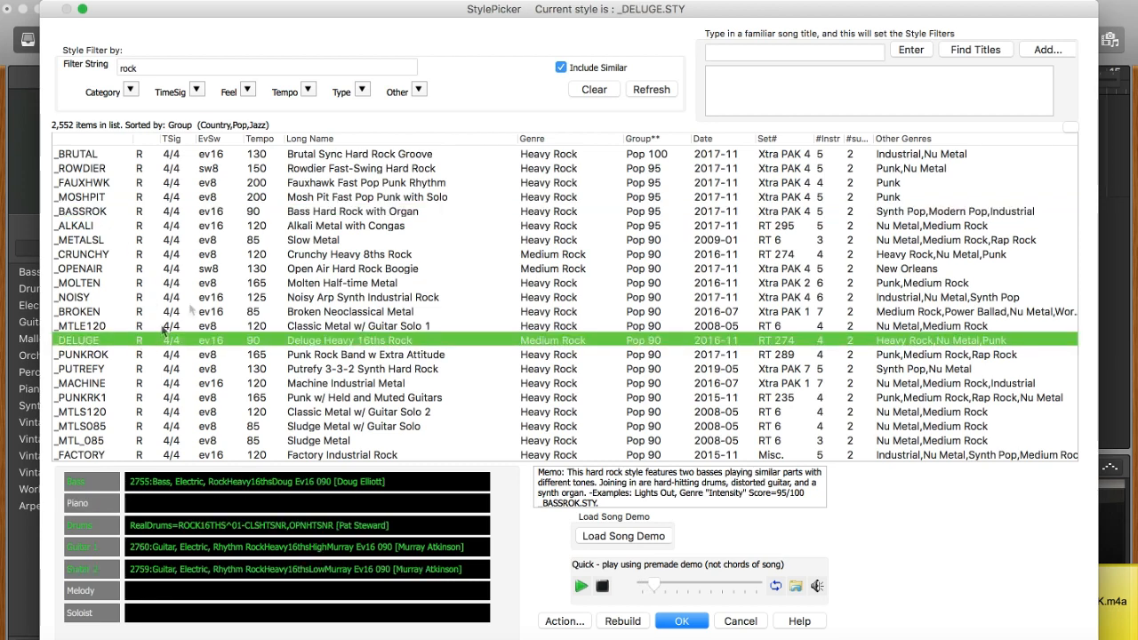
scroll(down, 3)
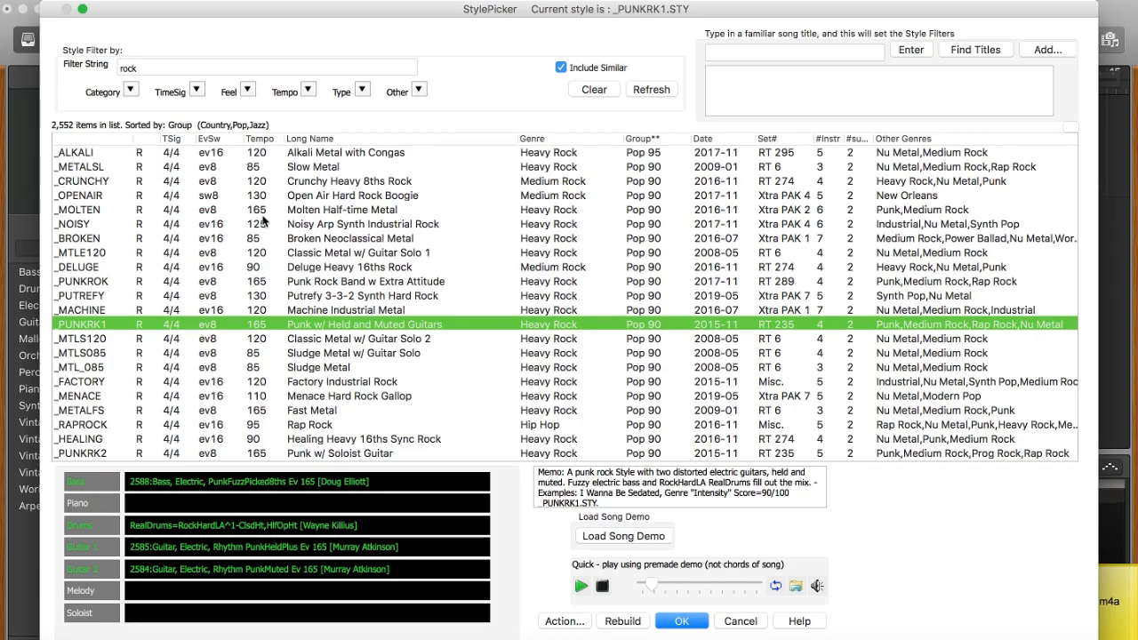
scroll(down, 3)
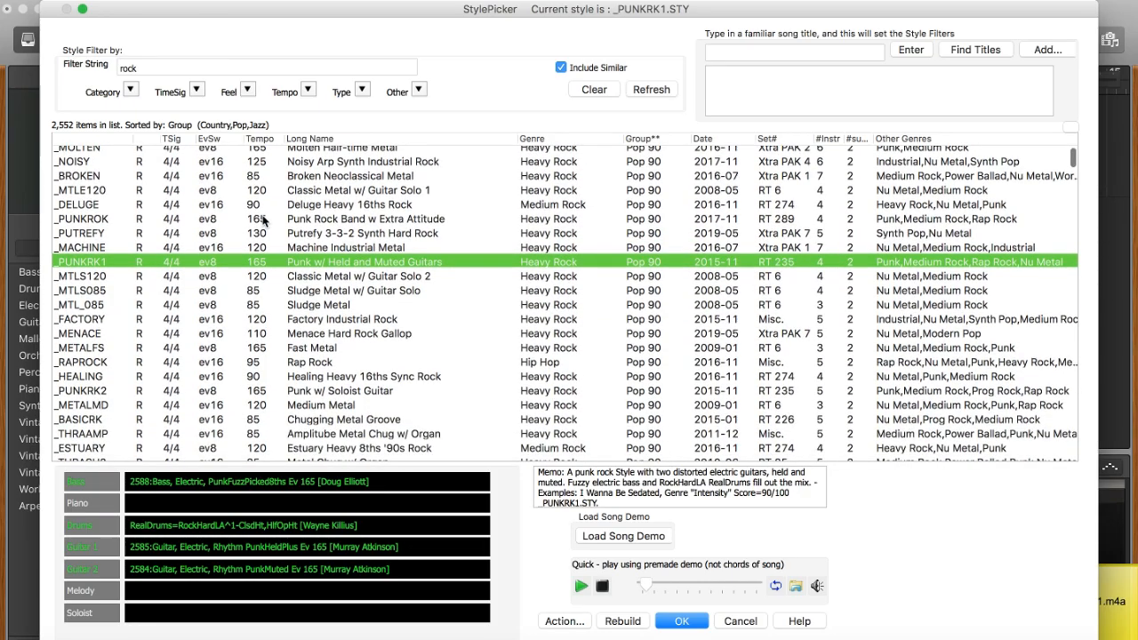
scroll(down, 3)
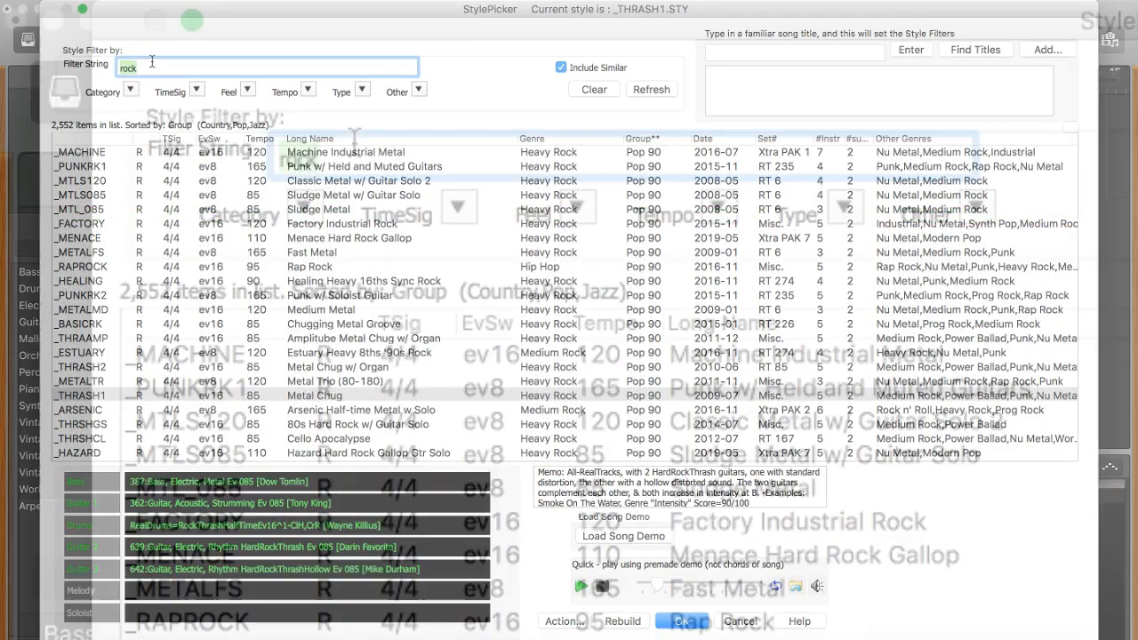
- Filter by 'funk', audition Muzzle Muted Modern Funk Groove and others, ending on _FNKLITE
text(funk)
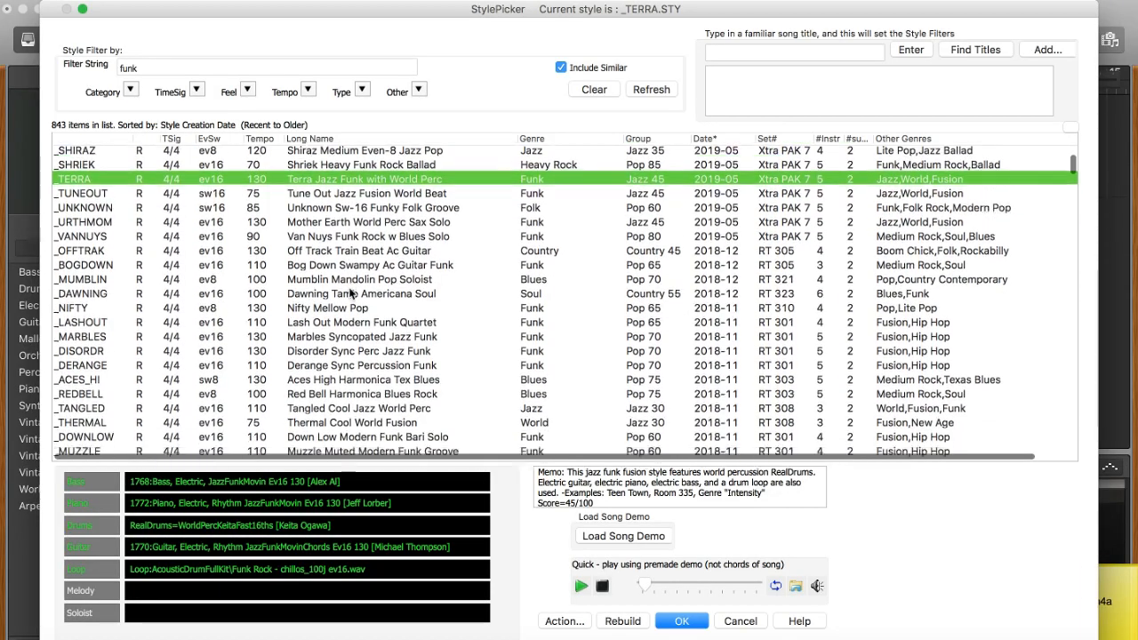
scroll(down, 3)
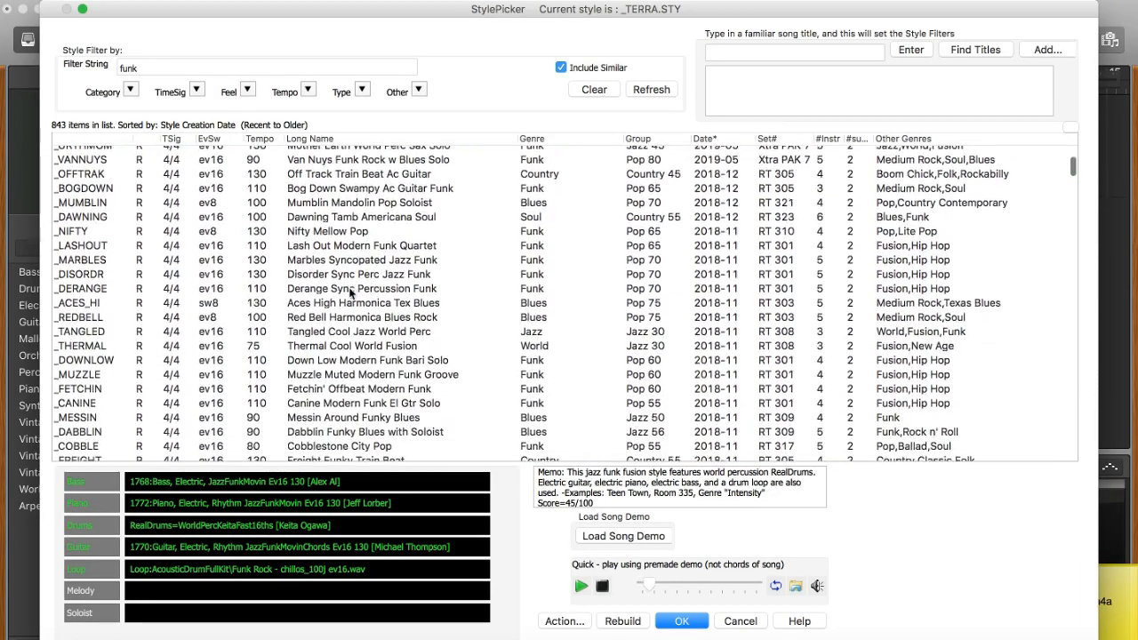
scroll(down, 3)
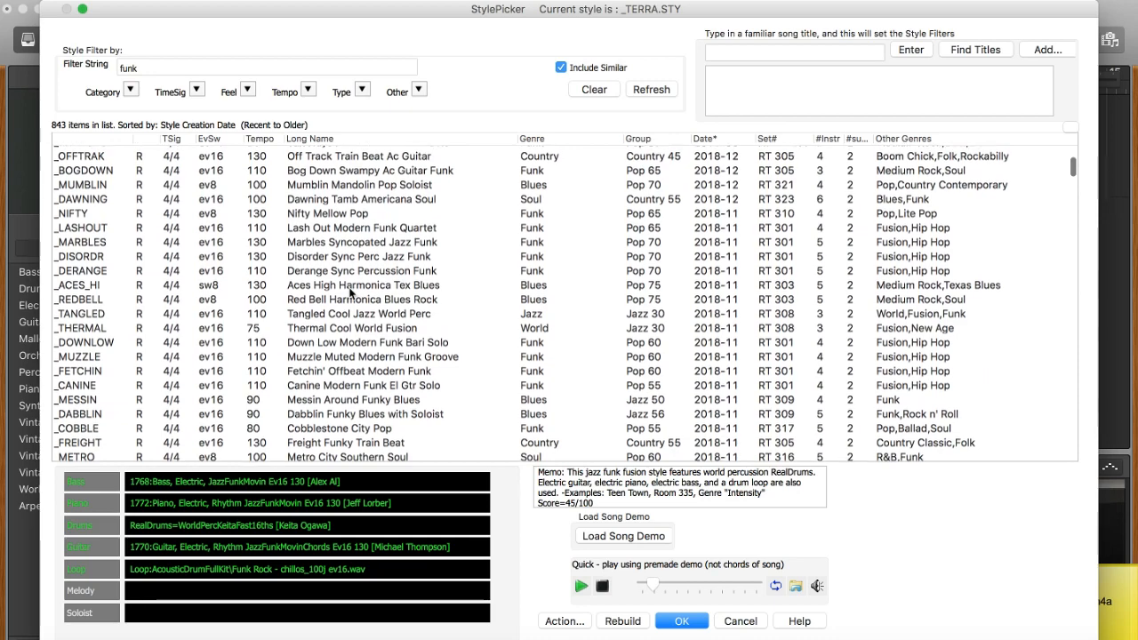
click(373, 356)
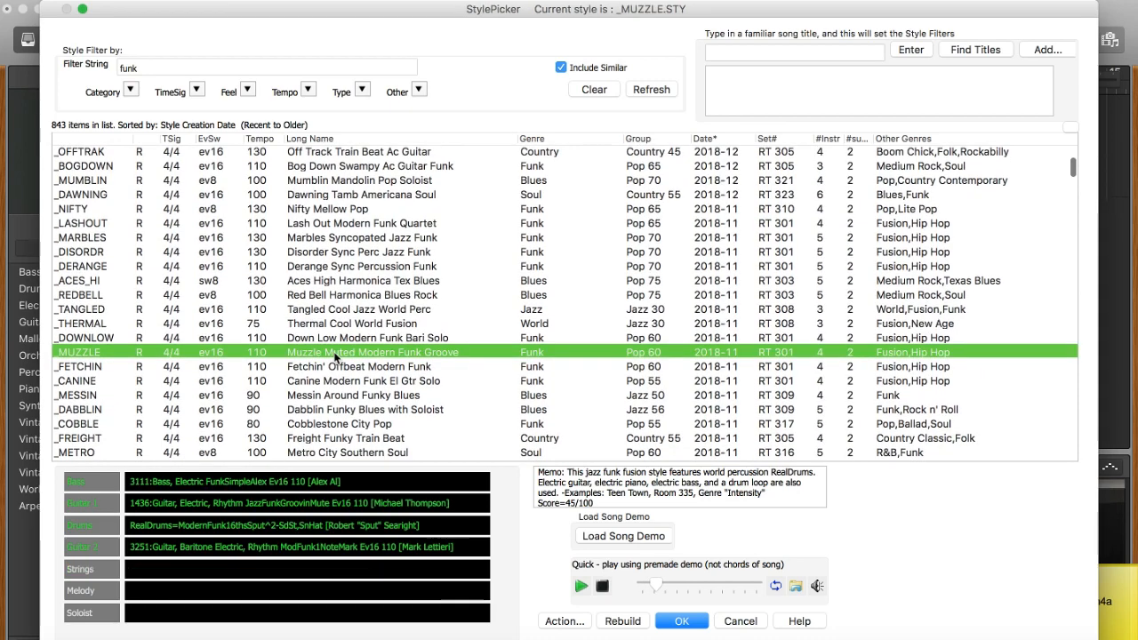
scroll(down, 3)
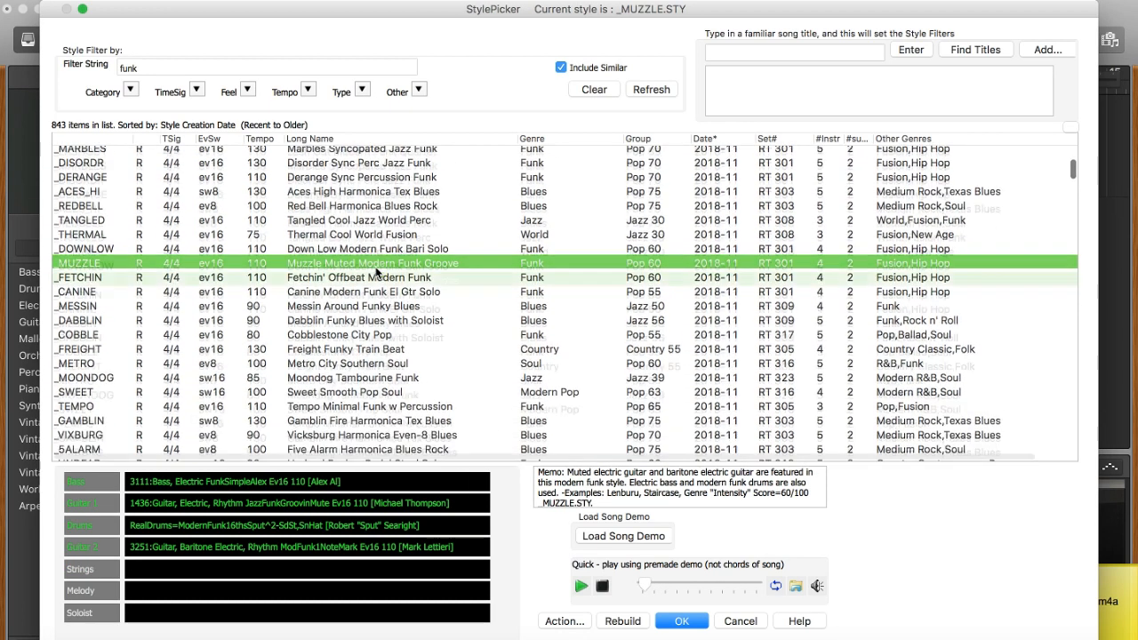
scroll(down, 3)
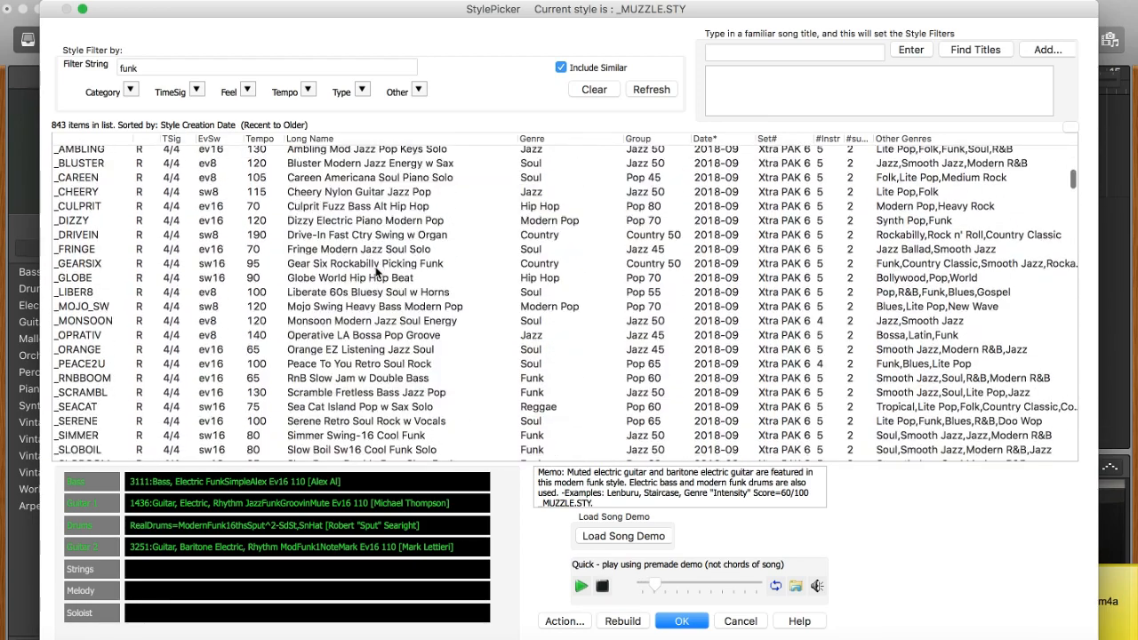
scroll(down, 3)
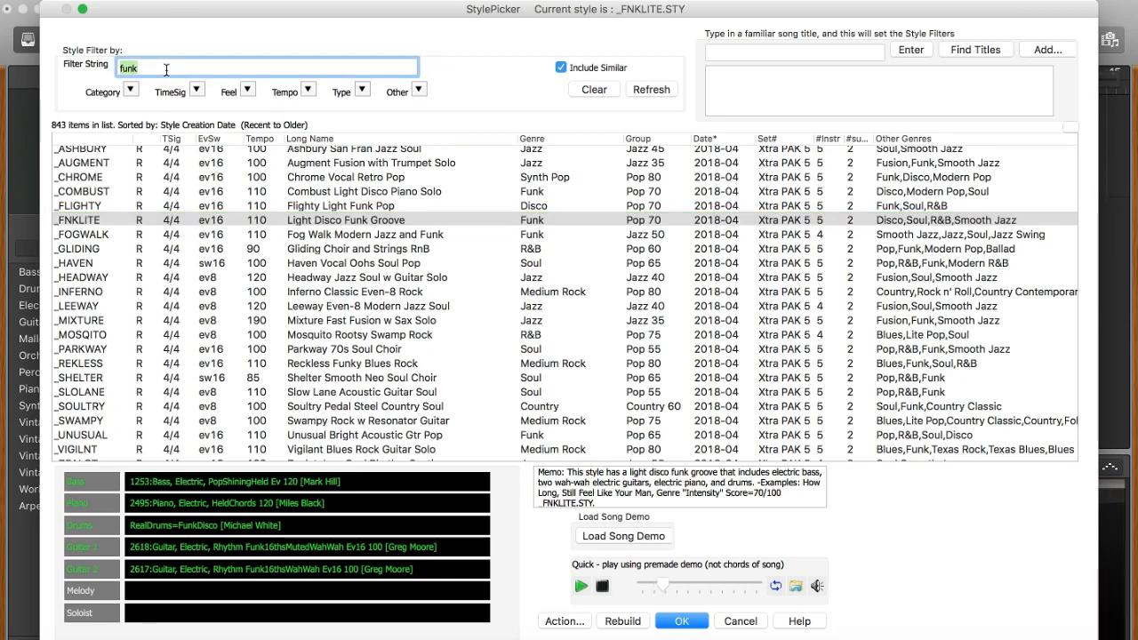
- Filter by 'jazz' and audition styles, ending on Slow Jazz Waltz w/ Guitar Solo (_JWGSOB5)
text(jazz)
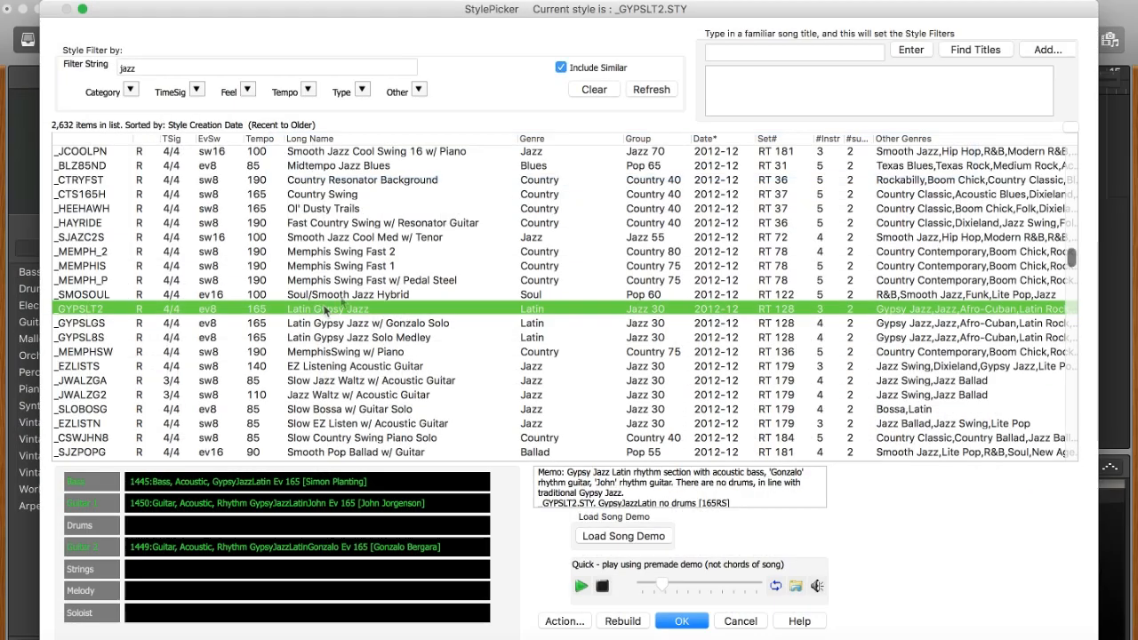
scroll(down, 3)
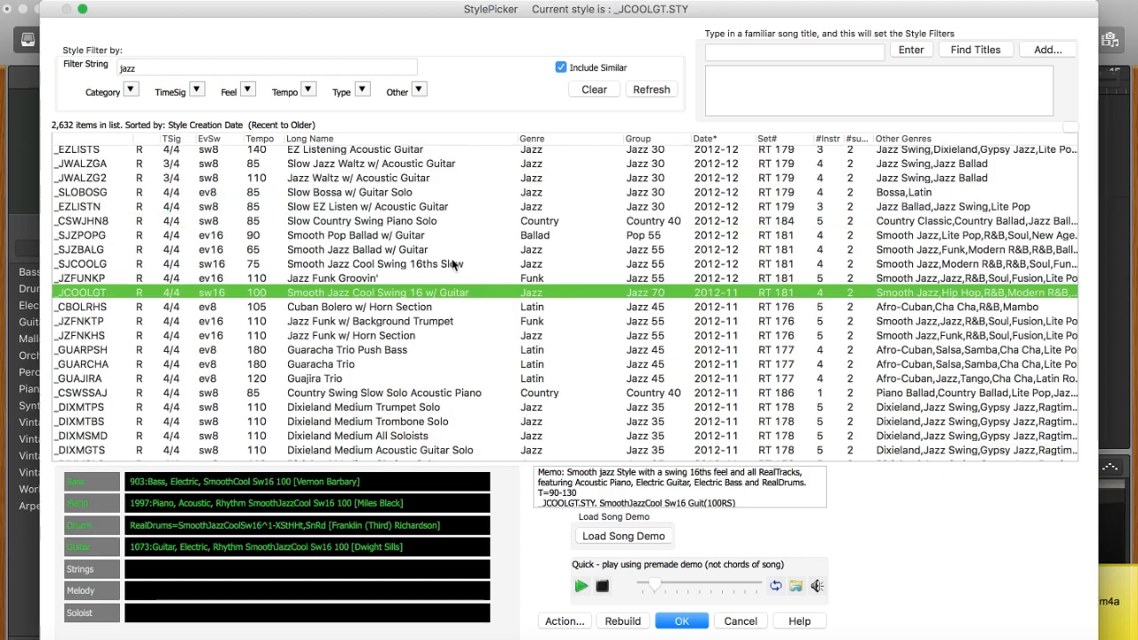
scroll(down, 3)
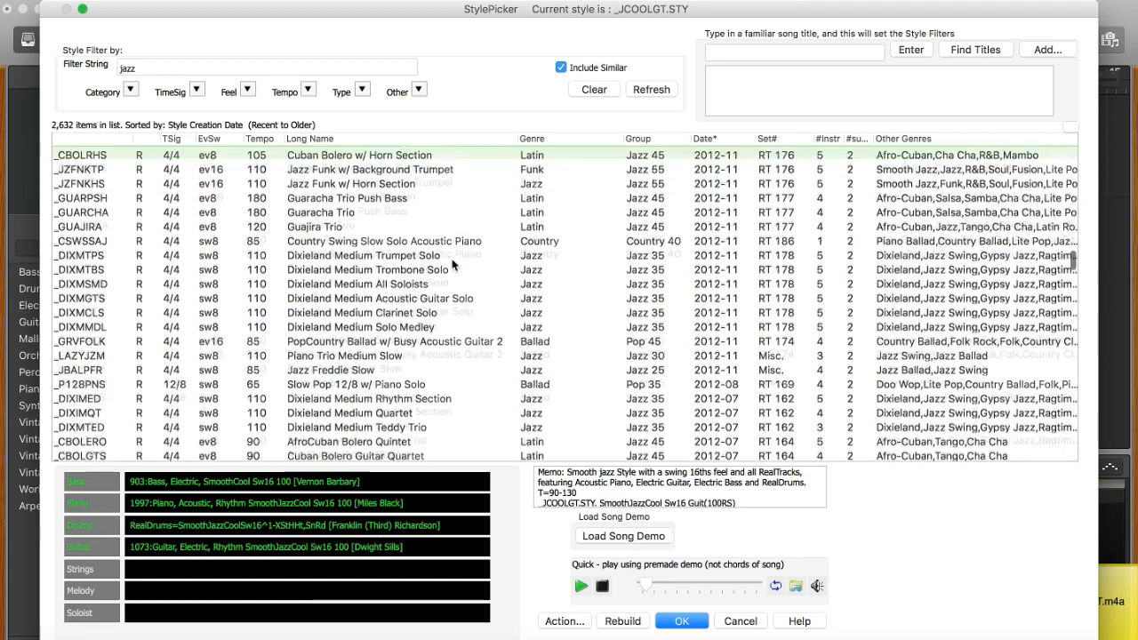
scroll(down, 3)
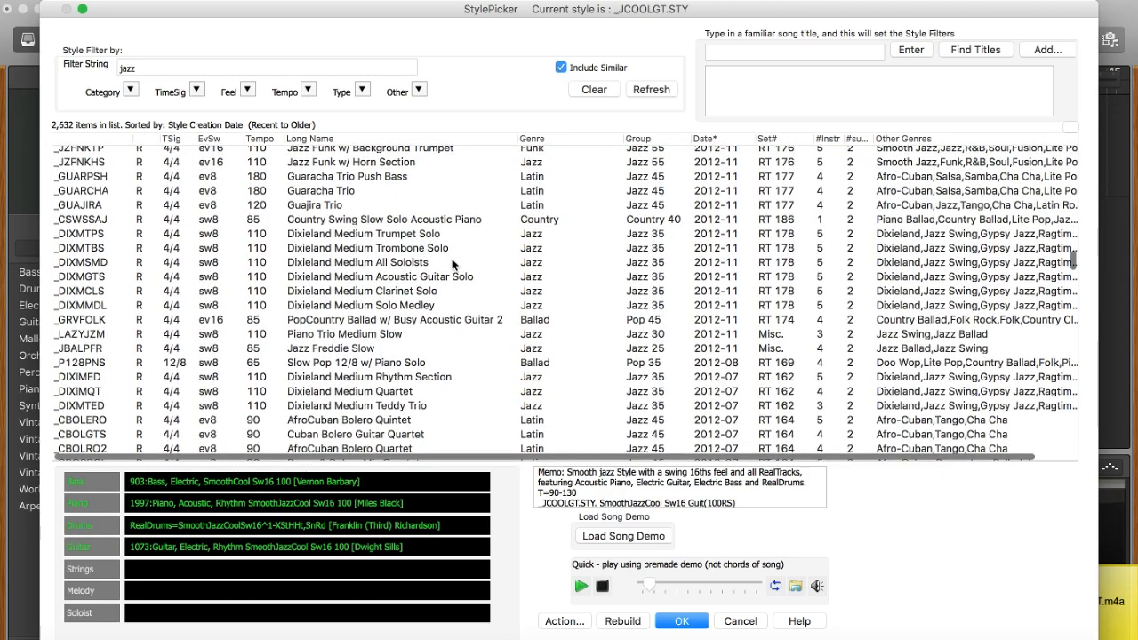
scroll(down, 3)
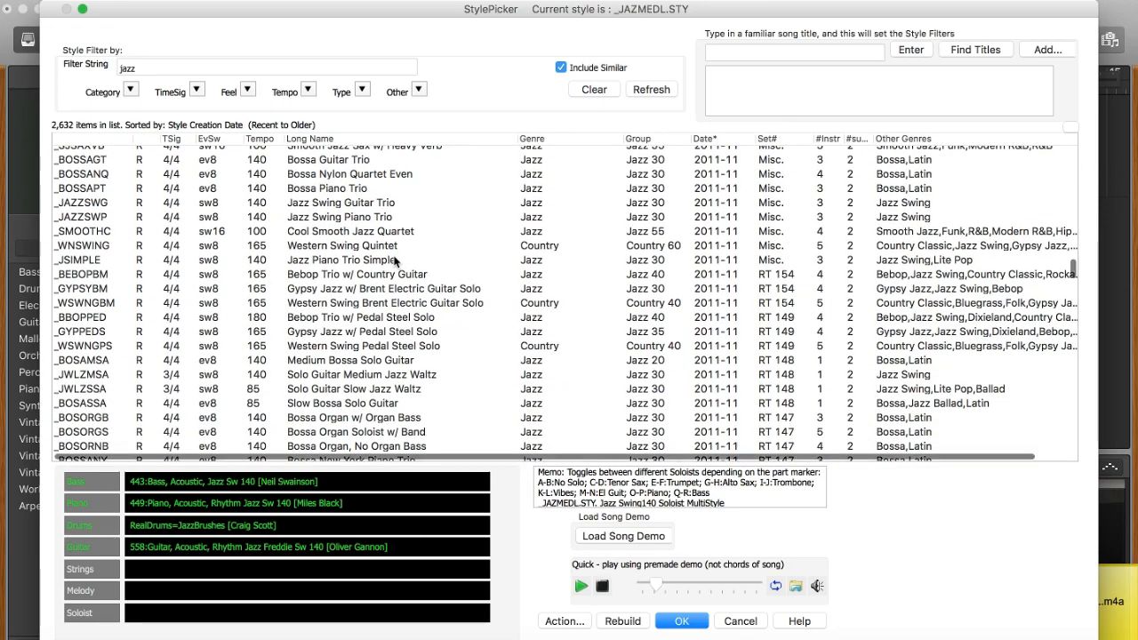
scroll(down, 3)
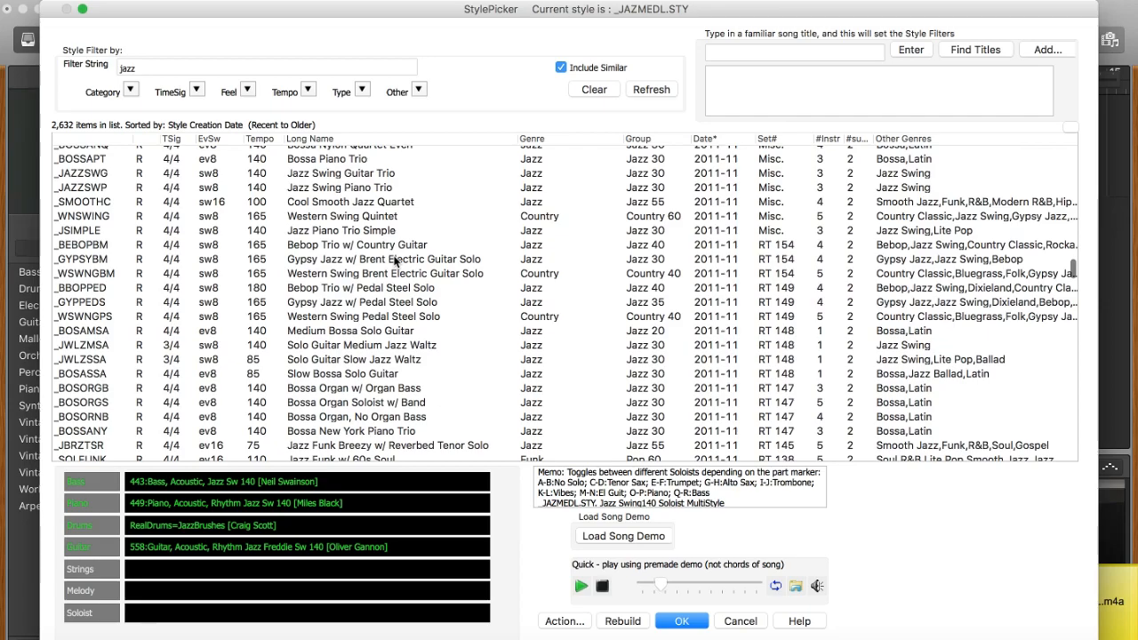
scroll(down, 3)
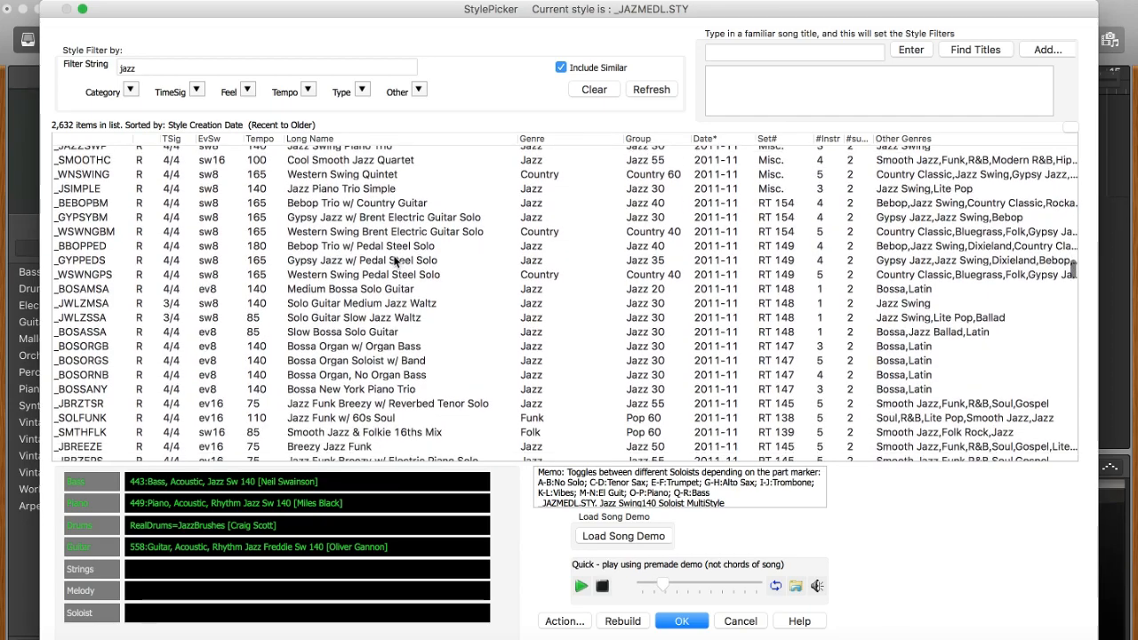
click(365, 347)
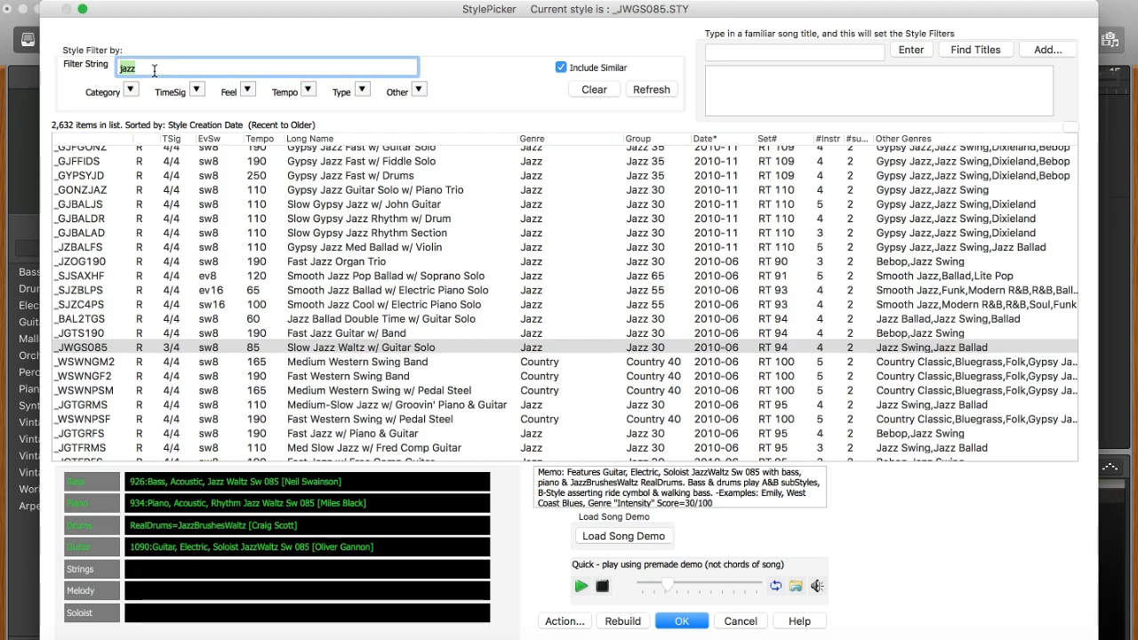
- Filter by 'modern synth' and audition Selekt Dancehall Synth Pop
text(modern synth)
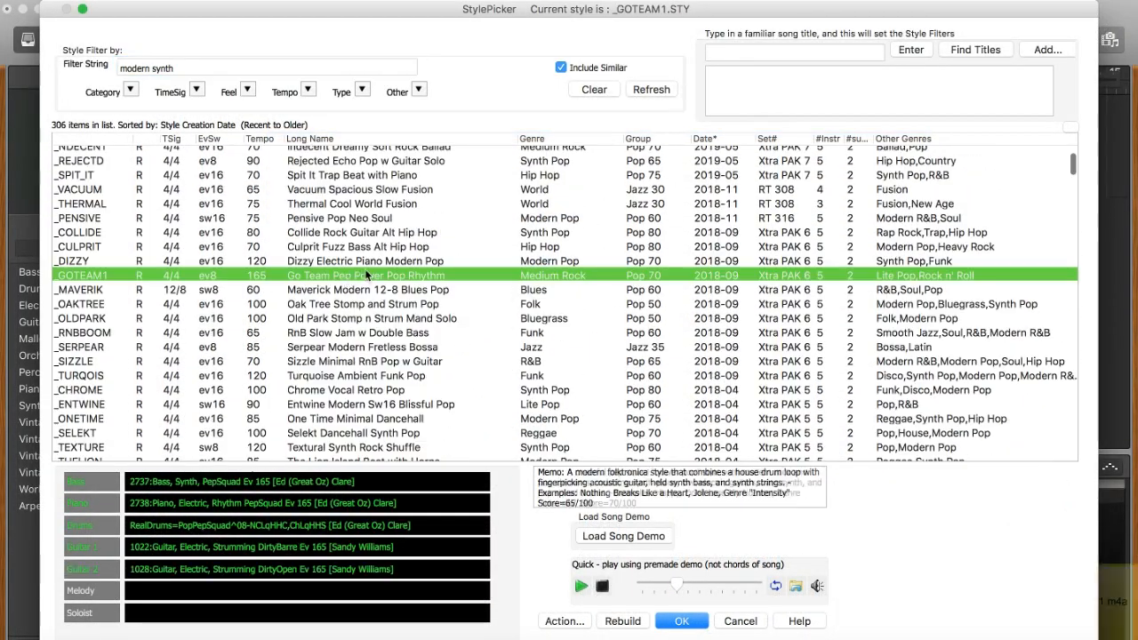
scroll(down, 3)
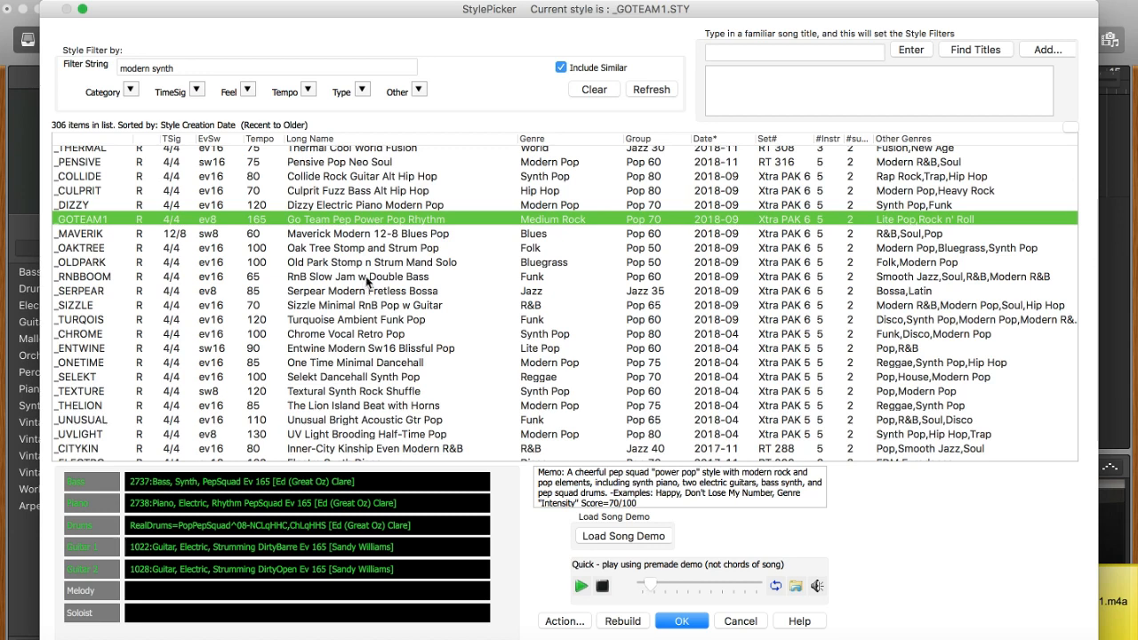
mouse_move(368, 283)
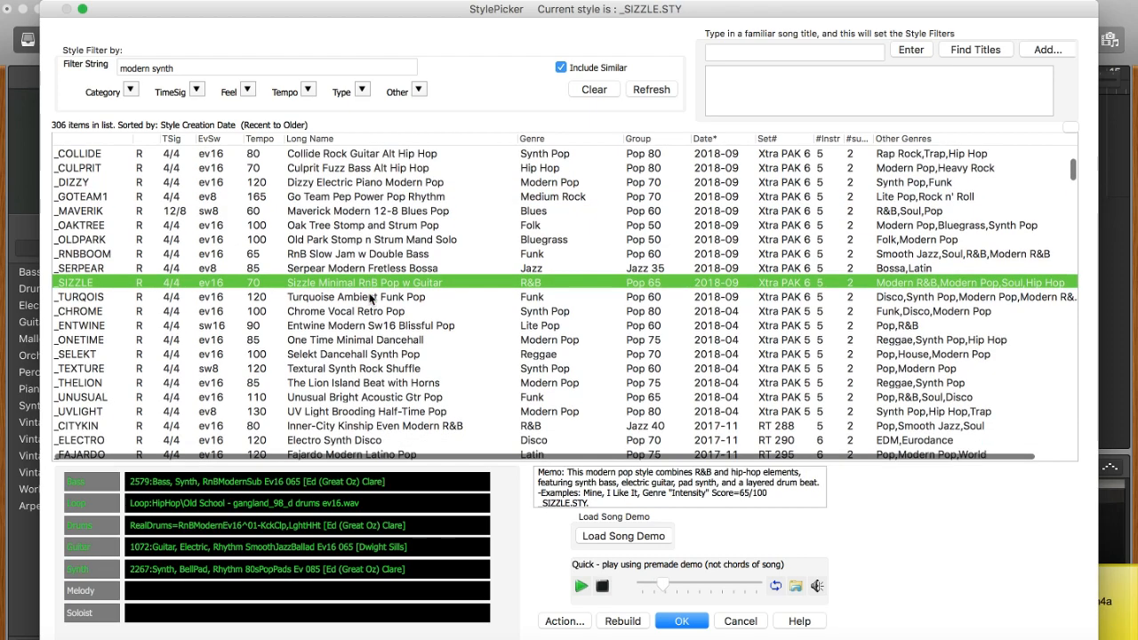
scroll(down, 3)
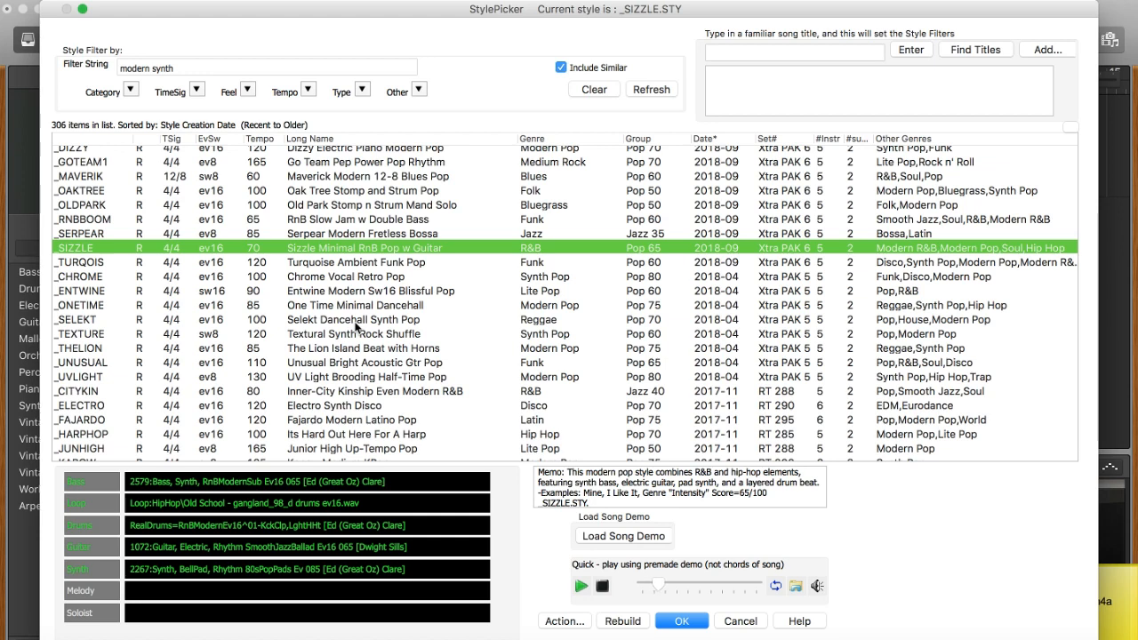
click(353, 320)
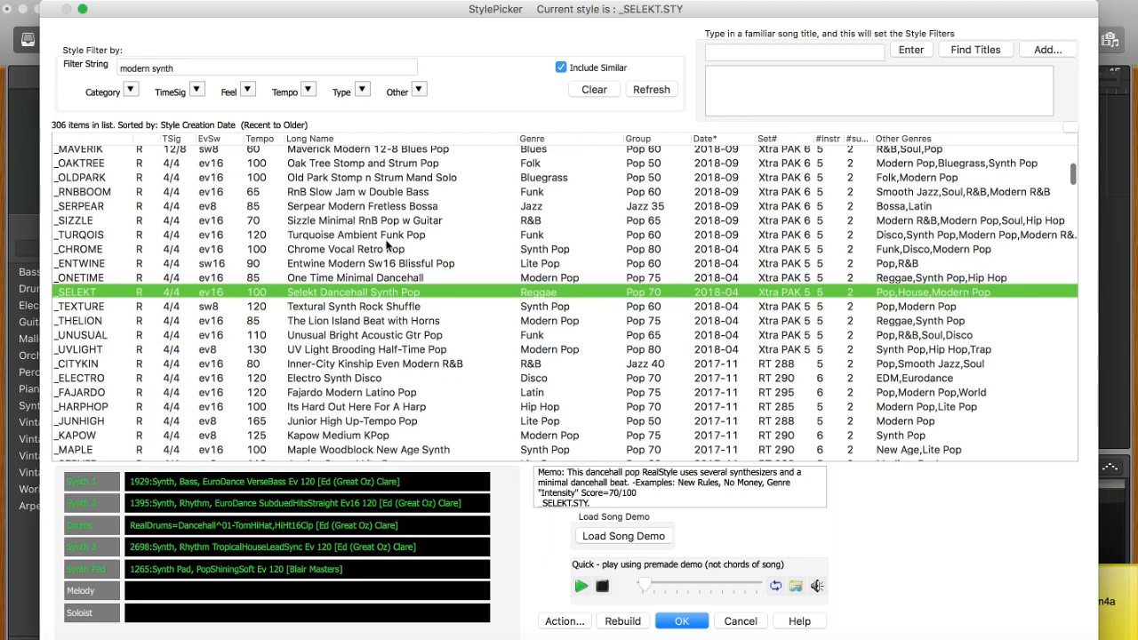
- Scroll further and make the _MANIACL hip hop style current
scroll(down, 3)
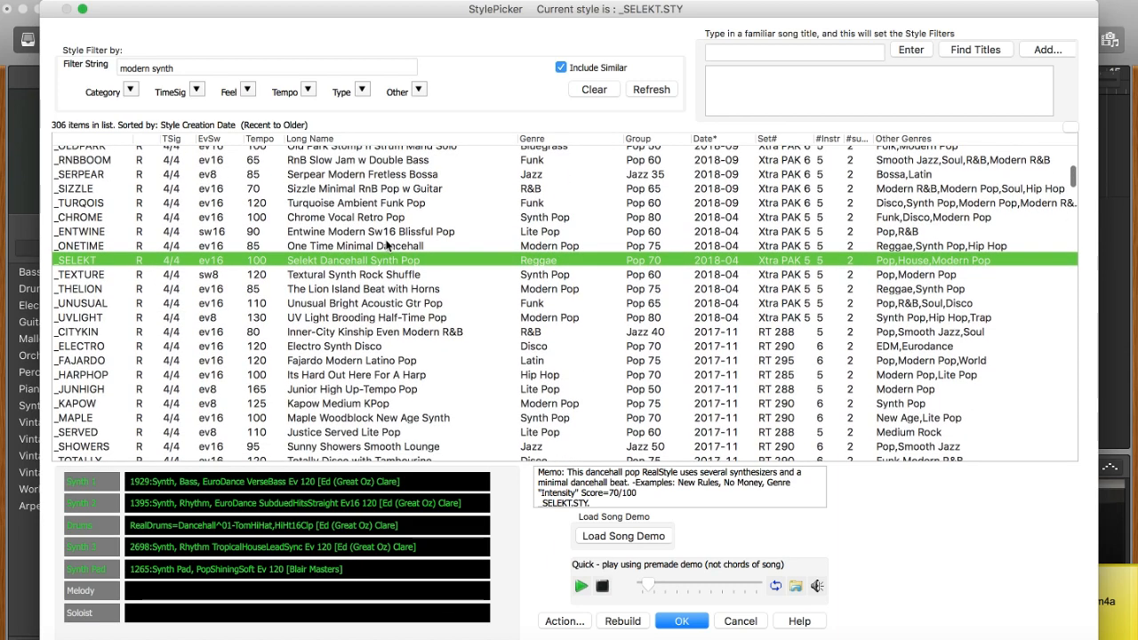
scroll(down, 3)
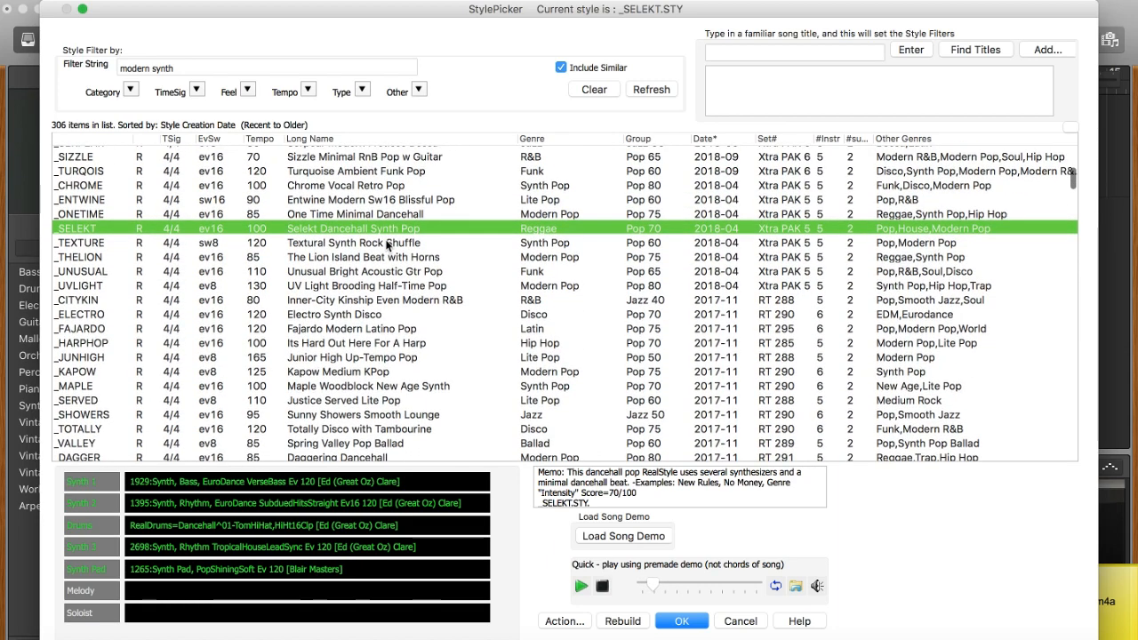
scroll(down, 3)
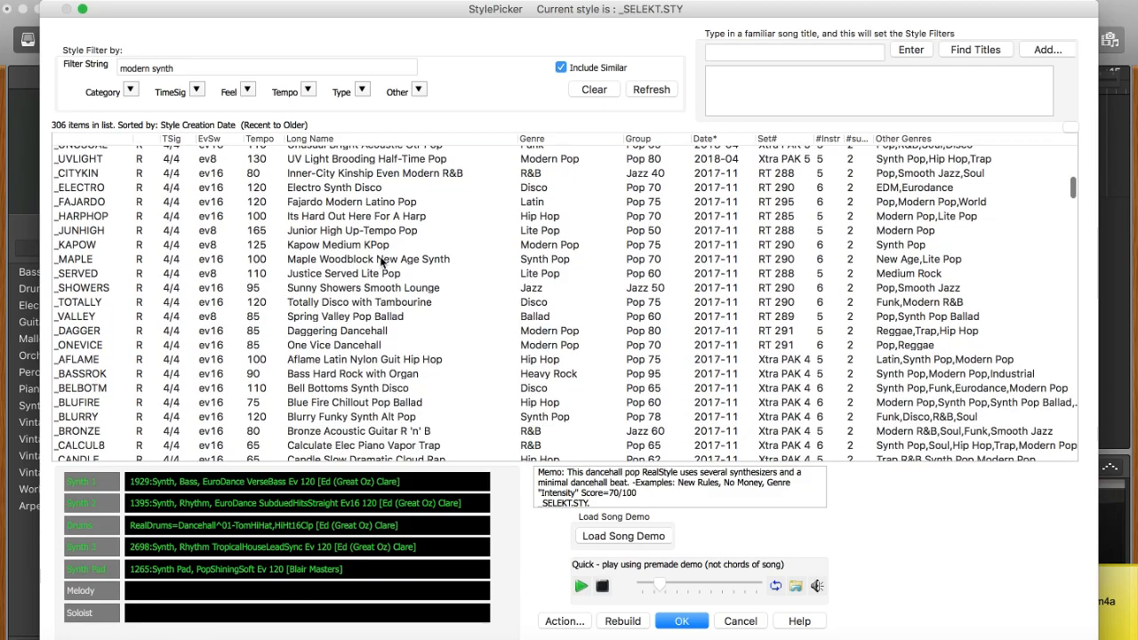
click(356, 295)
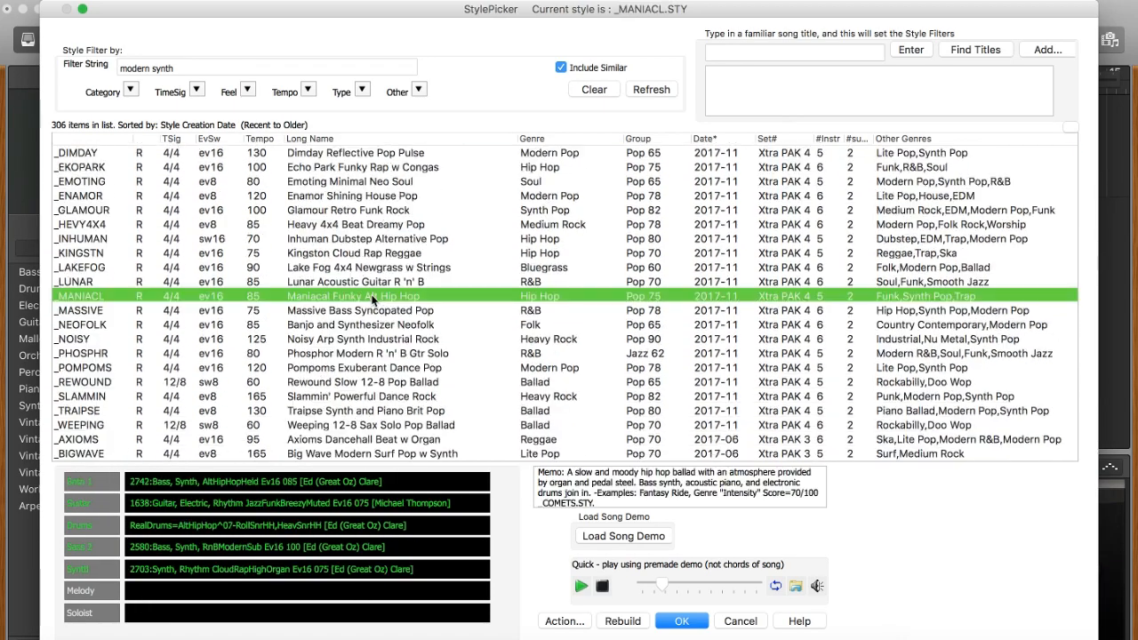
scroll(down, 3)
text(blues)
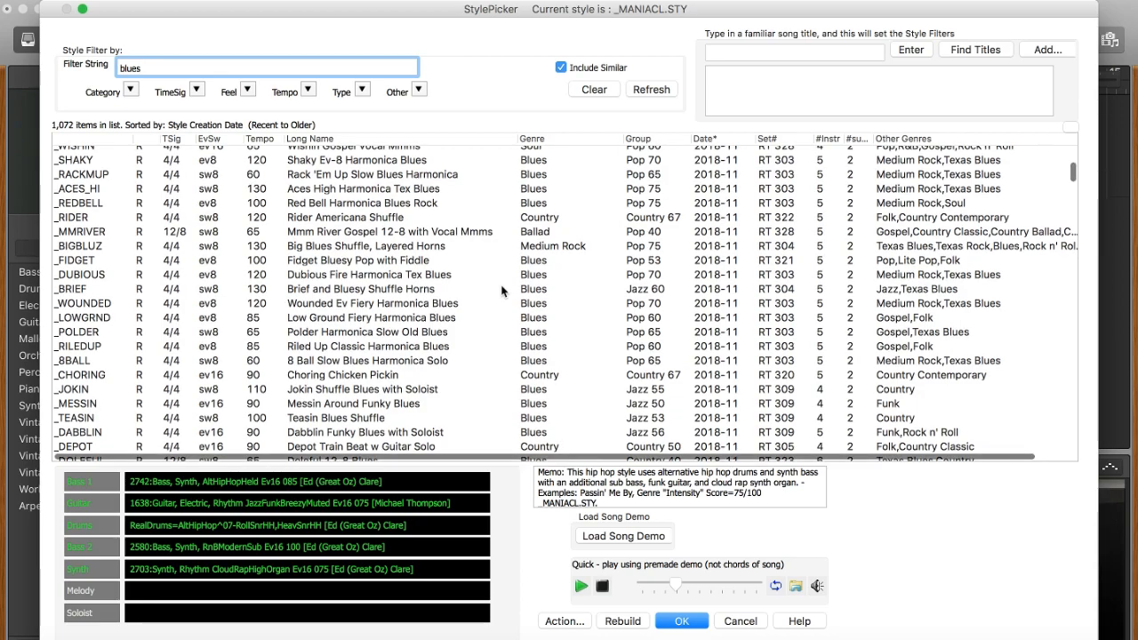
- Audition blues styles from Bottle Hard Rock Slide Guitar through _LEGEND, then filter by 'tblz' for Texas blues
click(356, 231)
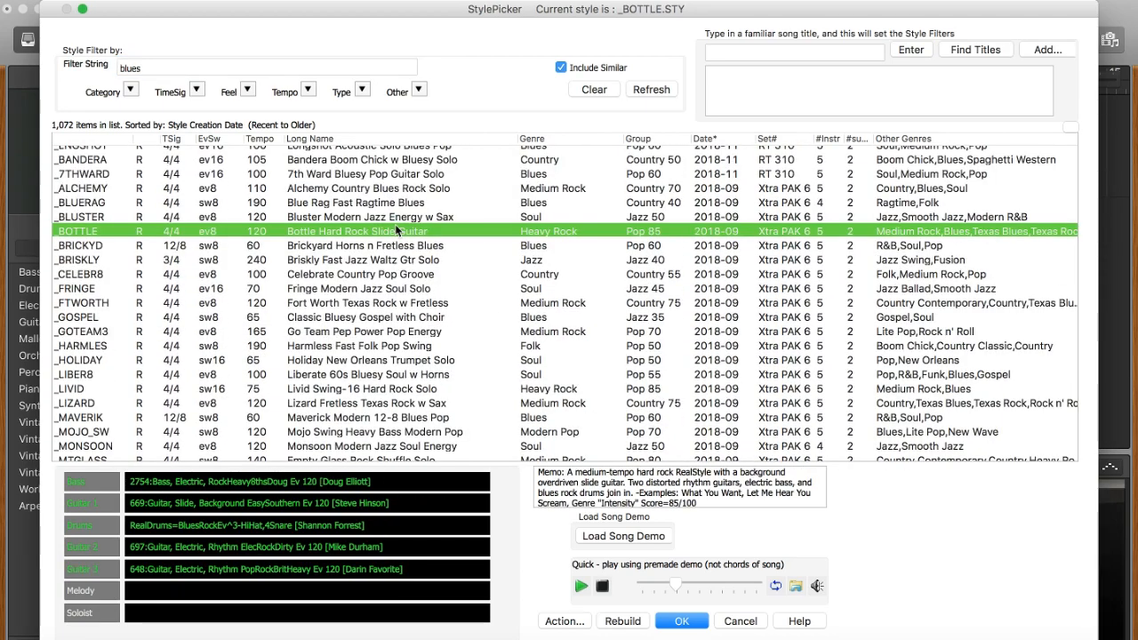
scroll(down, 3)
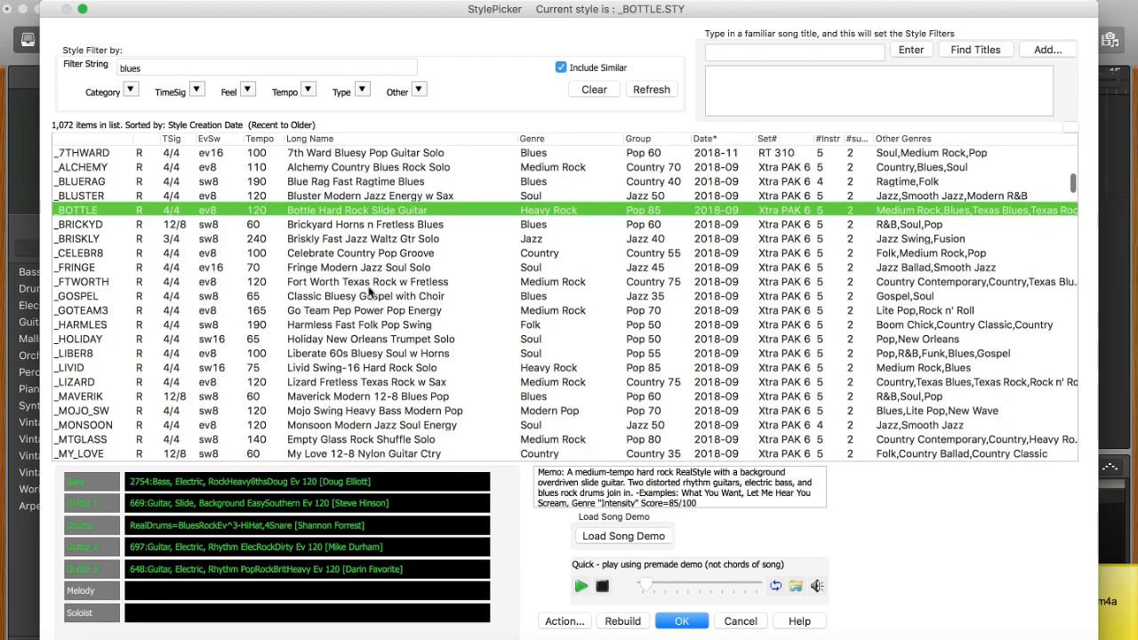
mouse_move(374, 224)
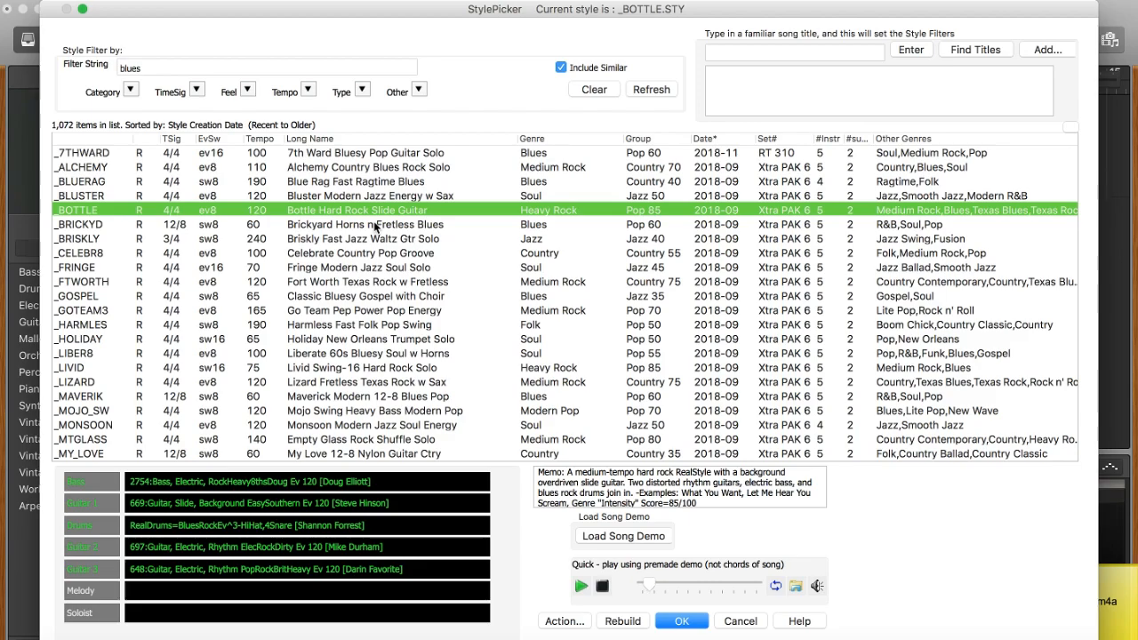
scroll(down, 3)
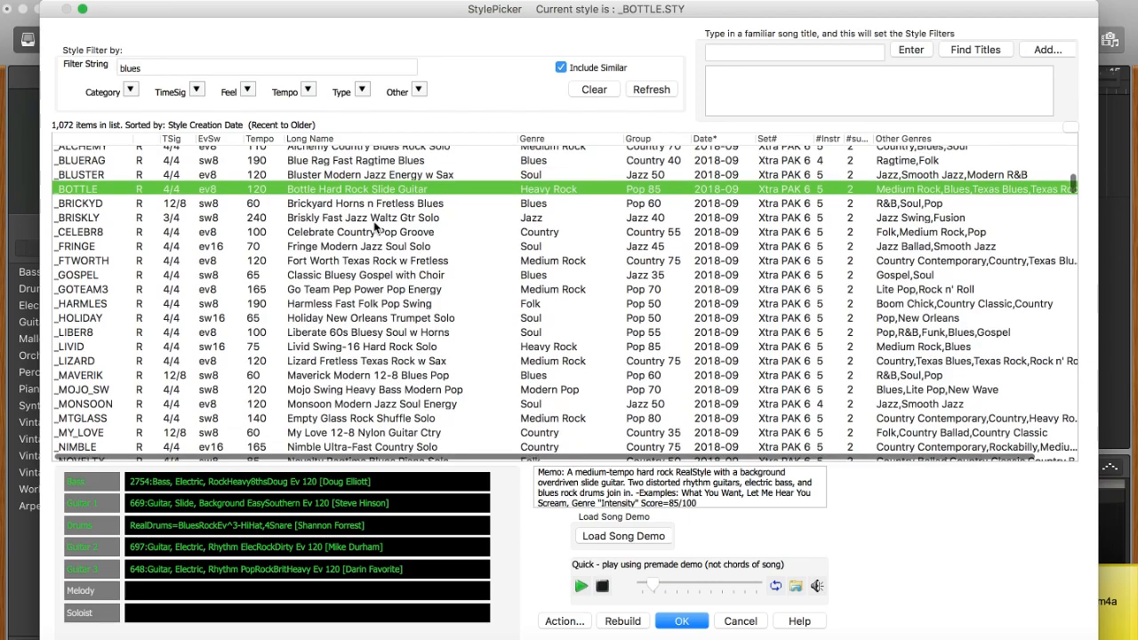
scroll(down, 3)
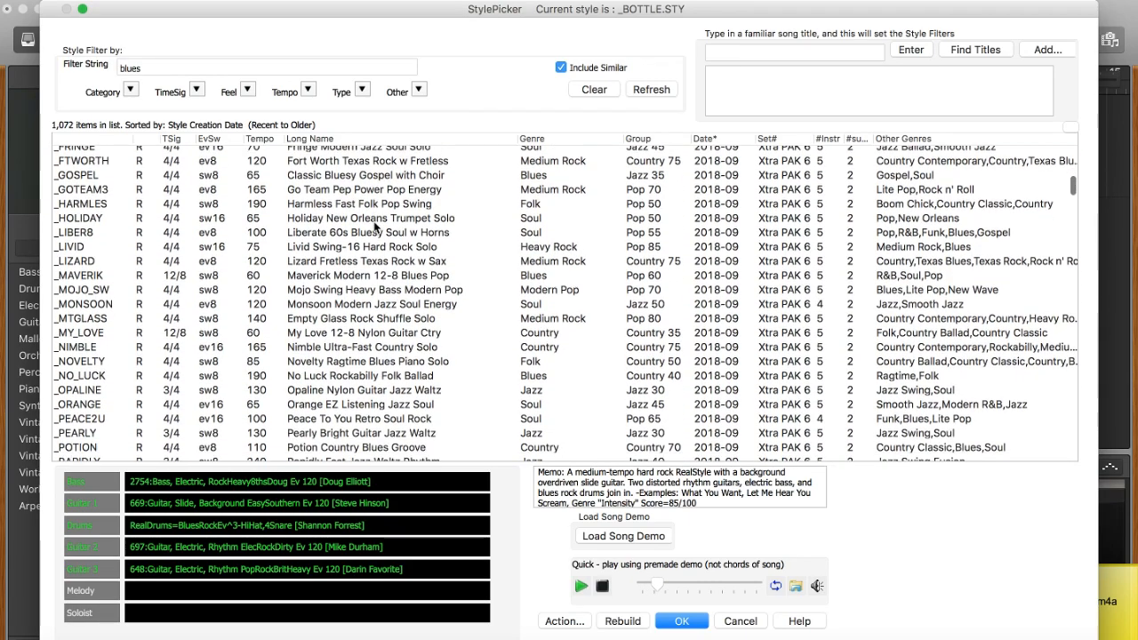
scroll(down, 3)
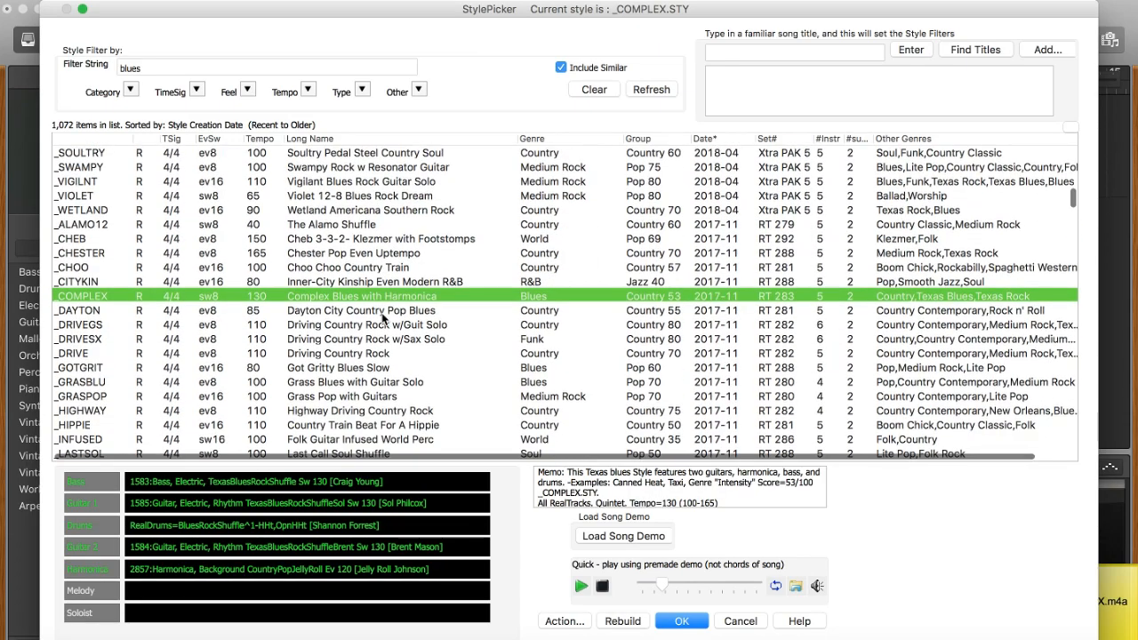
scroll(down, 3)
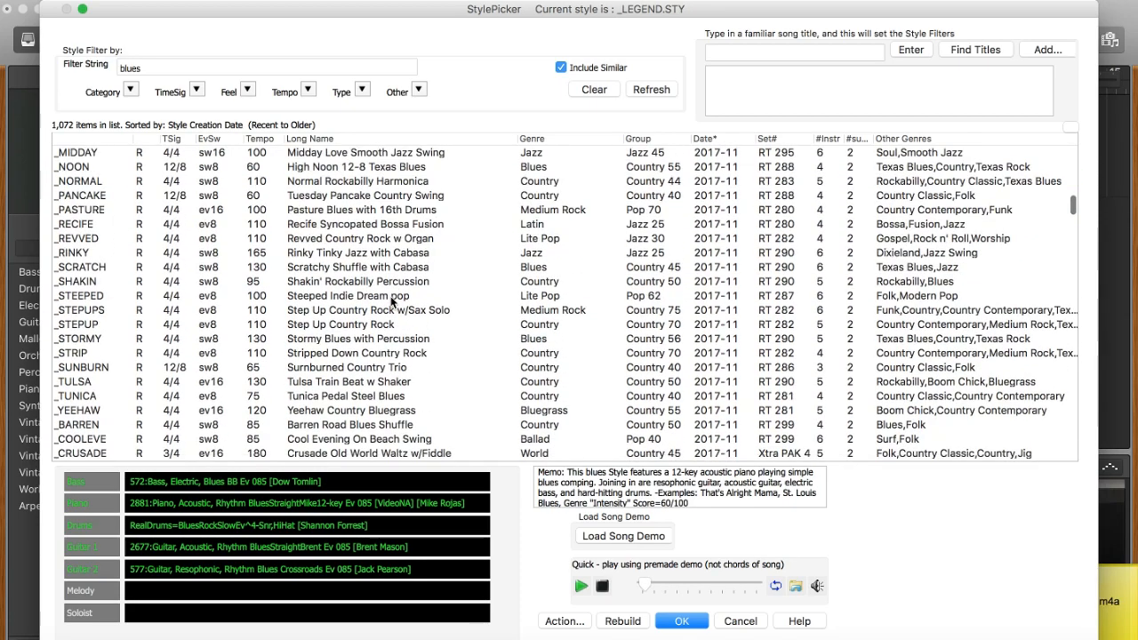
scroll(down, 3)
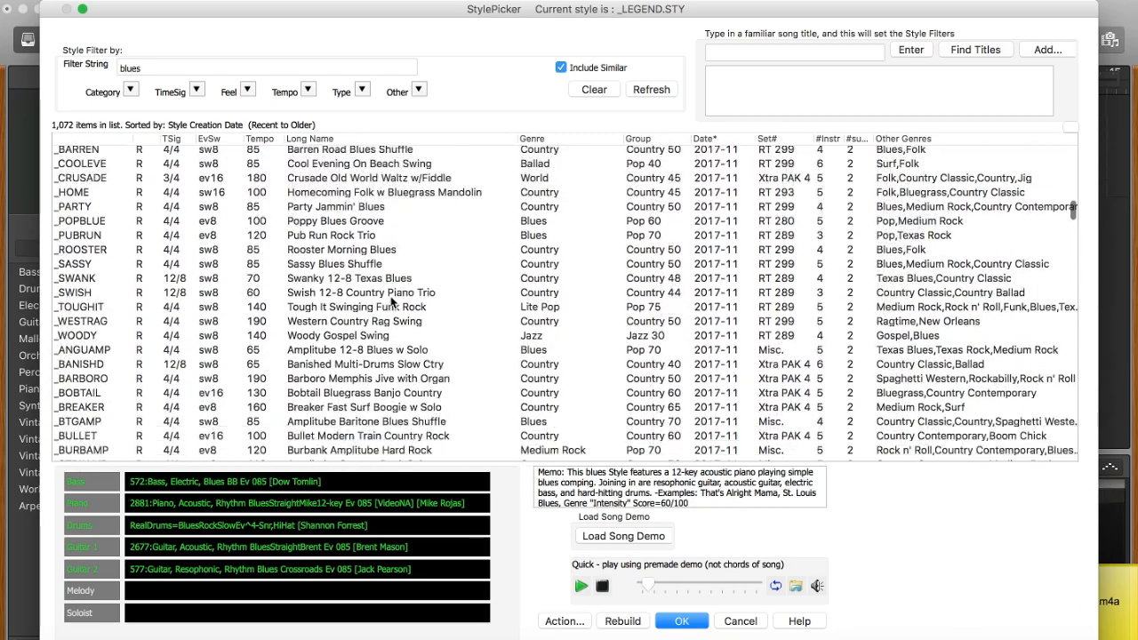
scroll(down, 3)
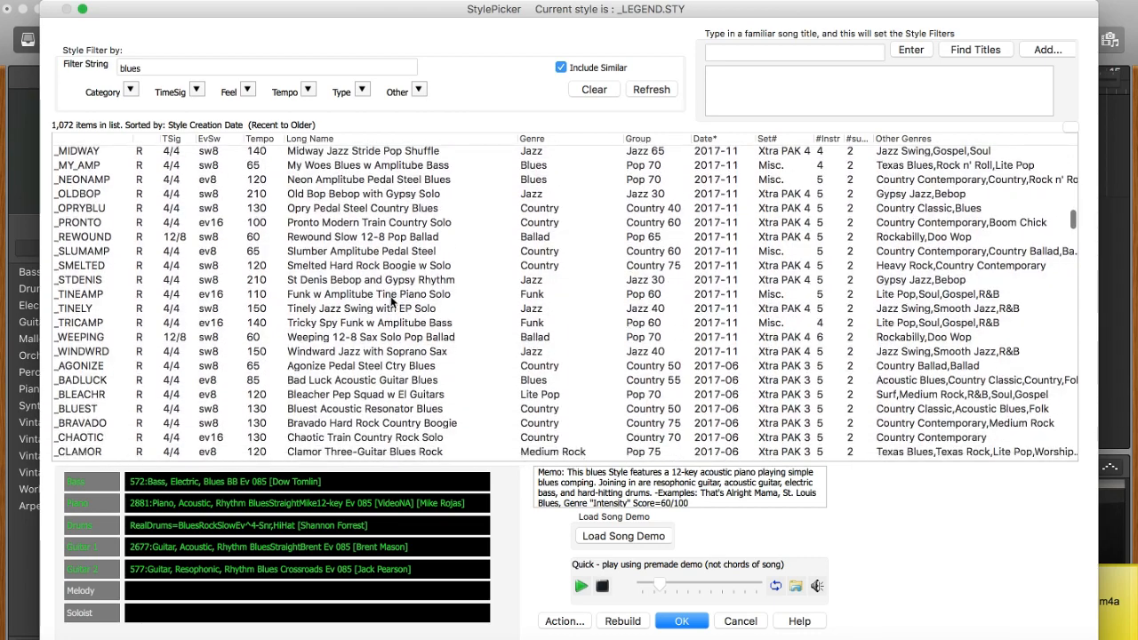
text(tblz)
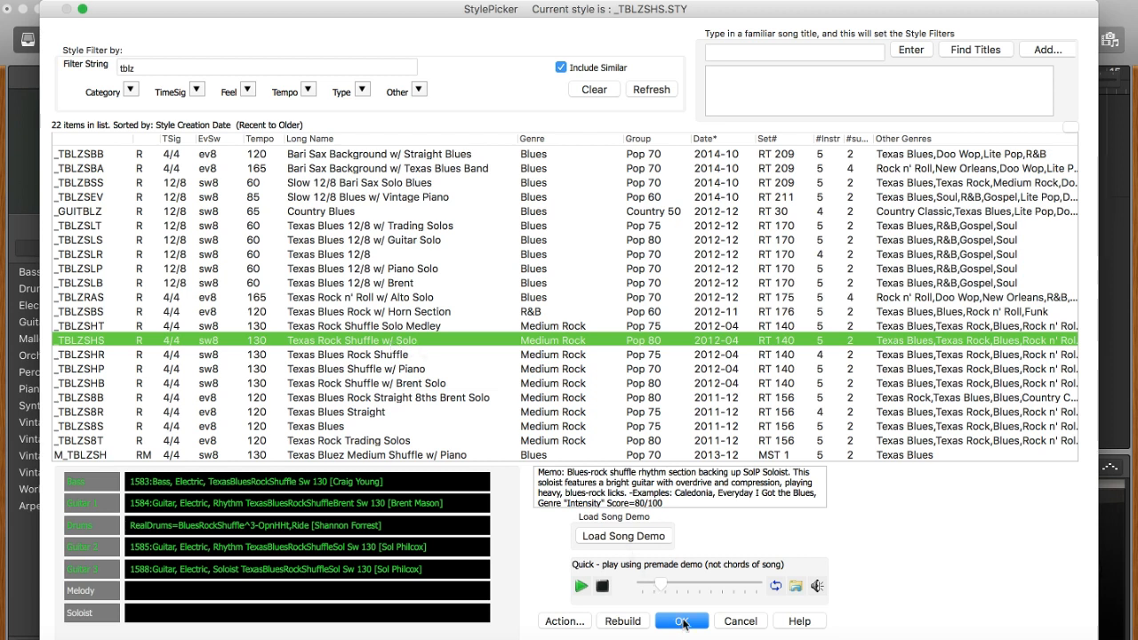
- Confirm Texas Rock Shuffle w/ Solo (_TBLZSHS) as the song style at tempo 135
click(682, 621)
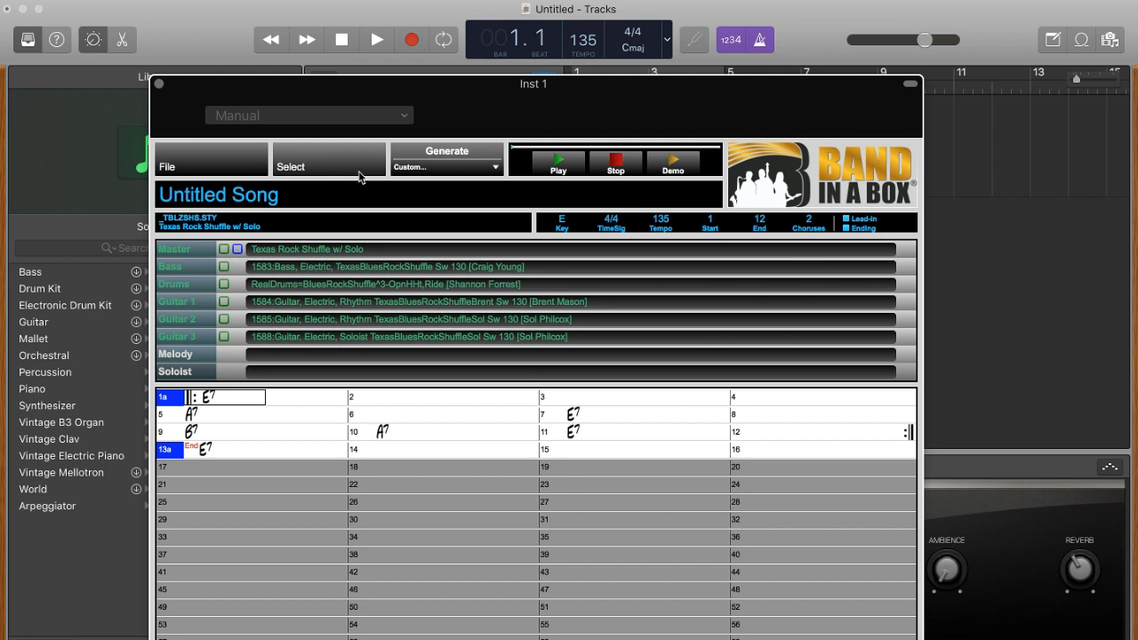
- Bring up the Generate options to render all style tracks for the Texas Rock Shuffle
click(446, 158)
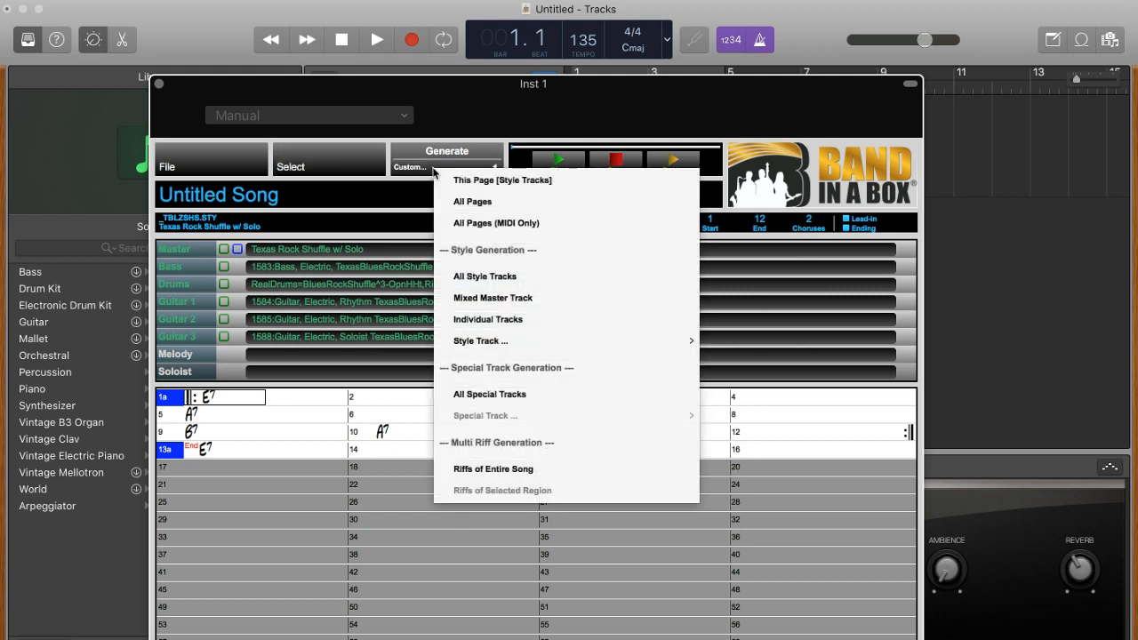
mouse_move(418, 171)
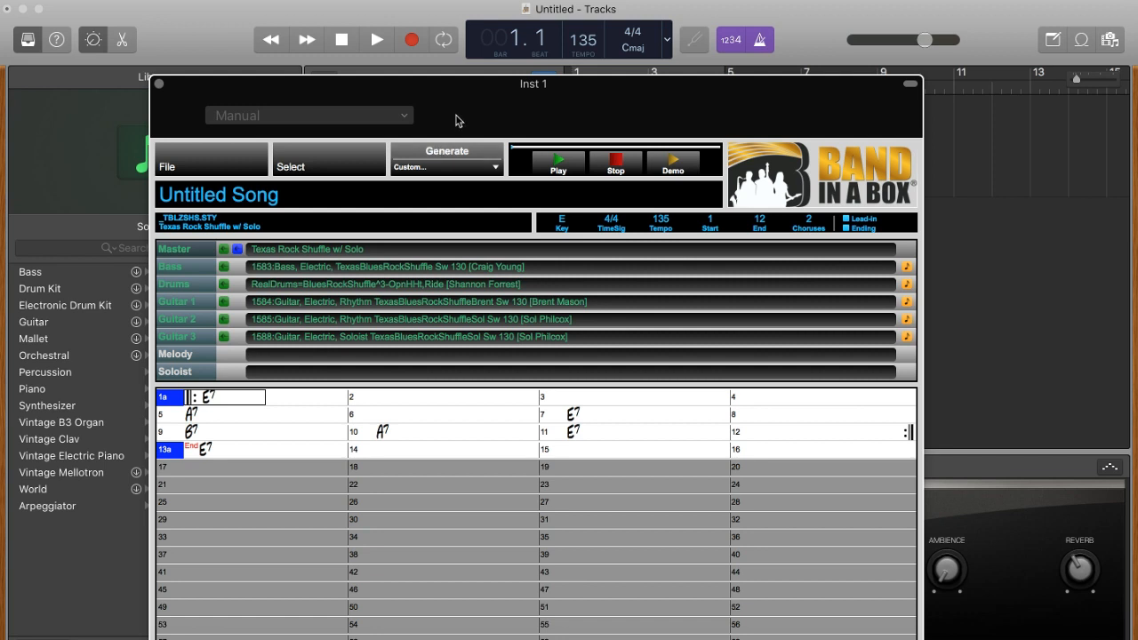
mouse_move(525, 132)
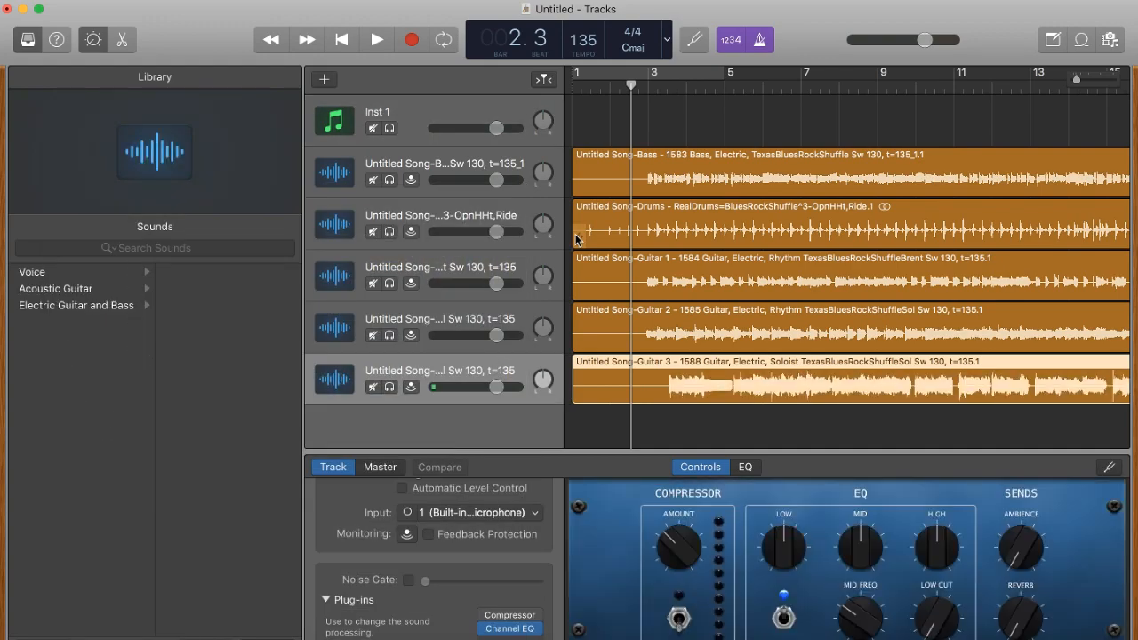
- Return to the song start and play the five imported blues tracks
click(378, 39)
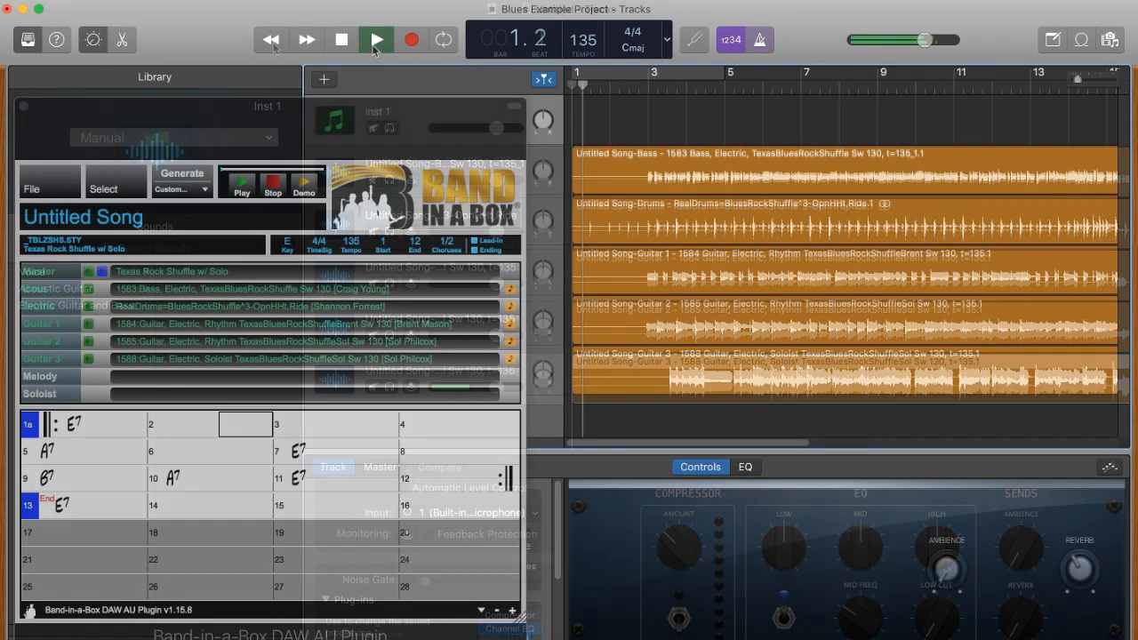
click(377, 40)
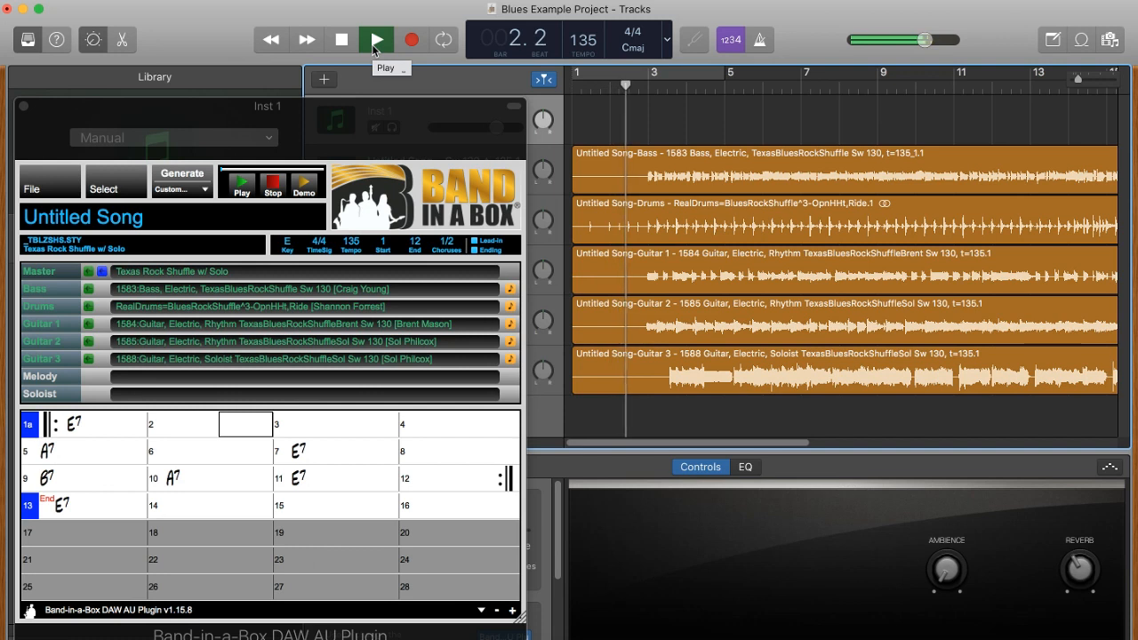